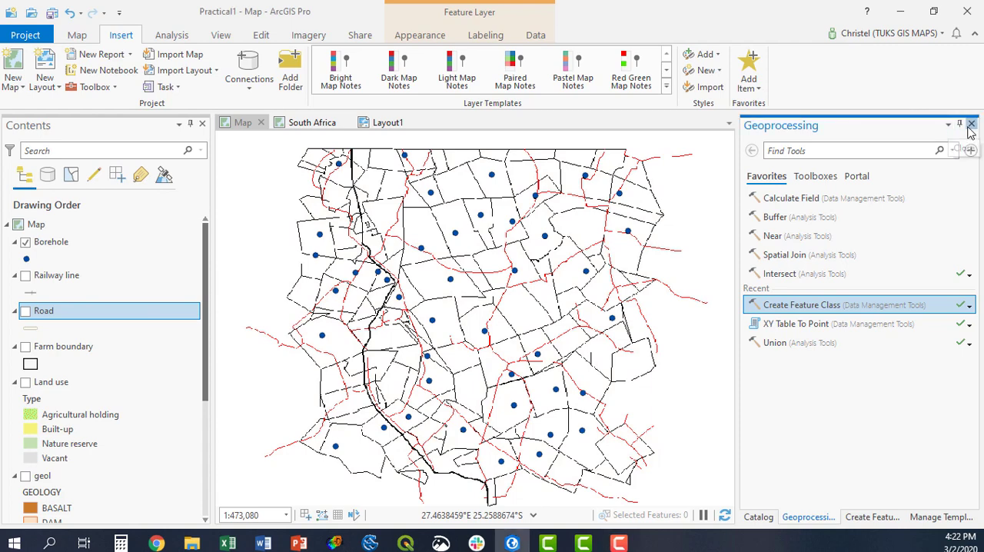
Step: Bring up the Geoprocessing pane and browse tools organised by toolbox
left_click(812, 517)
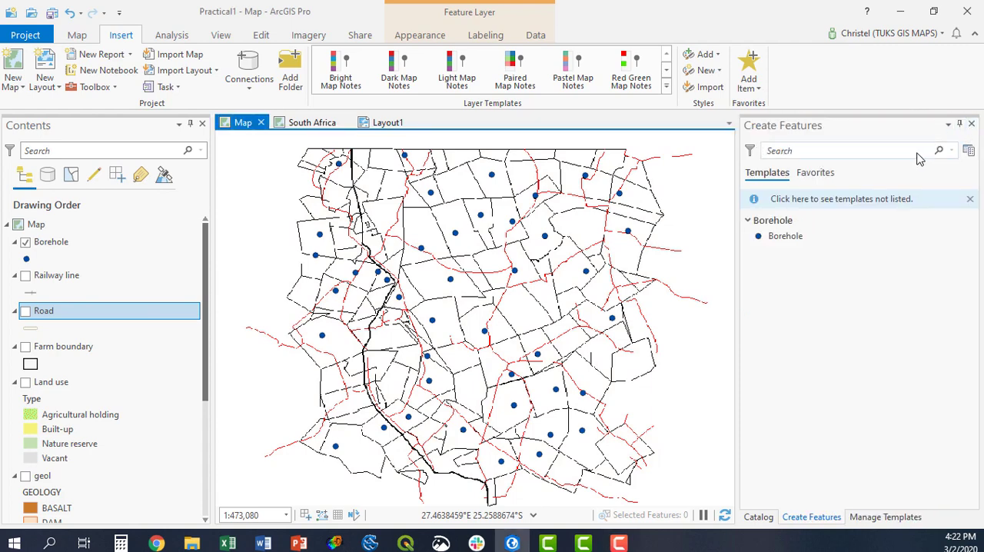
mouse_move(892, 146)
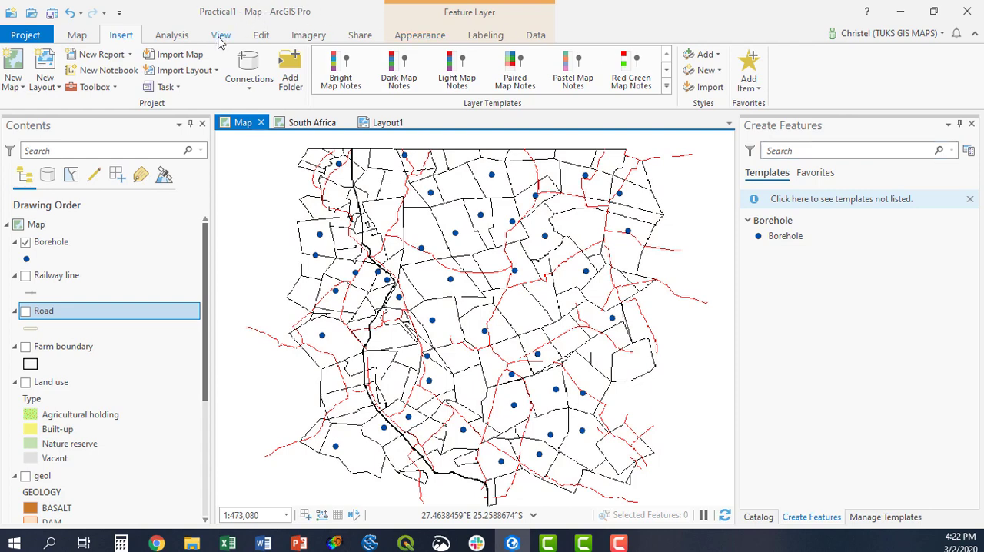
left_click(222, 33)
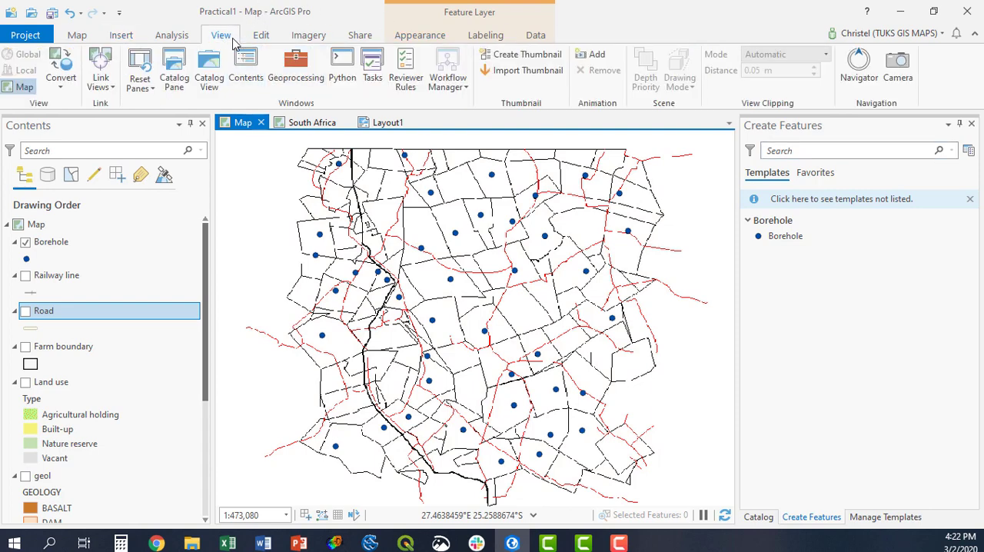
left_click(296, 65)
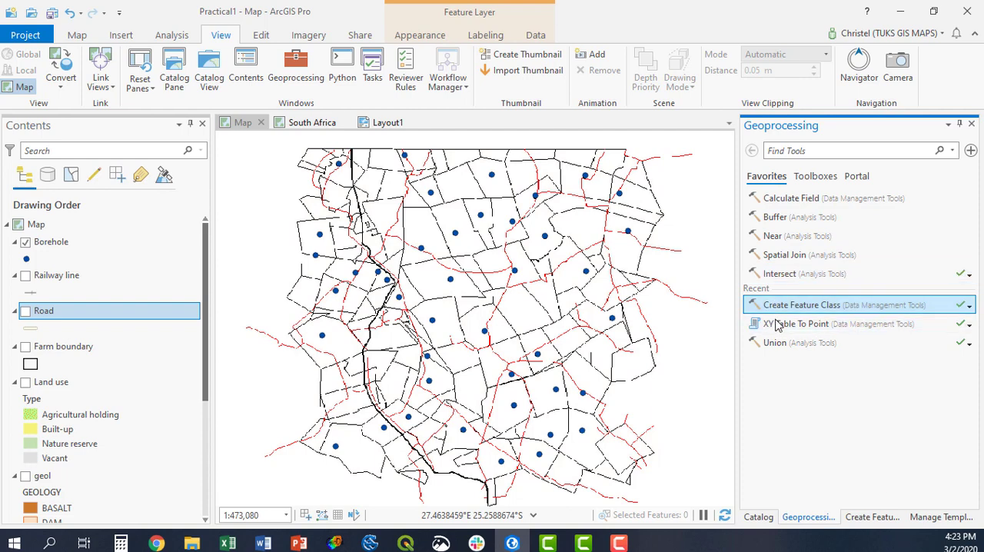
left_click(814, 175)
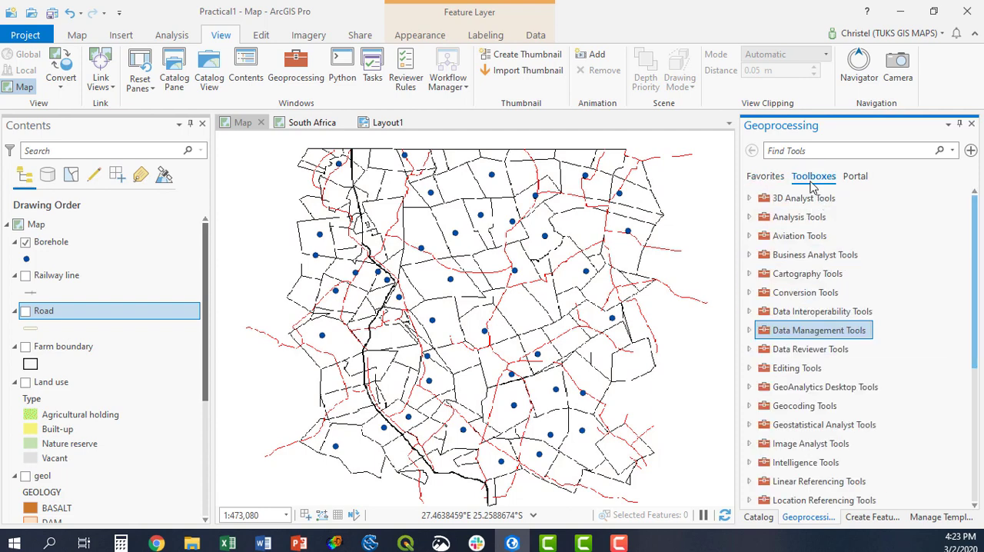
Step: Locate Create Feature Class under Data Management Tools > Feature Class, save pending edits, and go back to the toolbox list
scroll("down", 3)
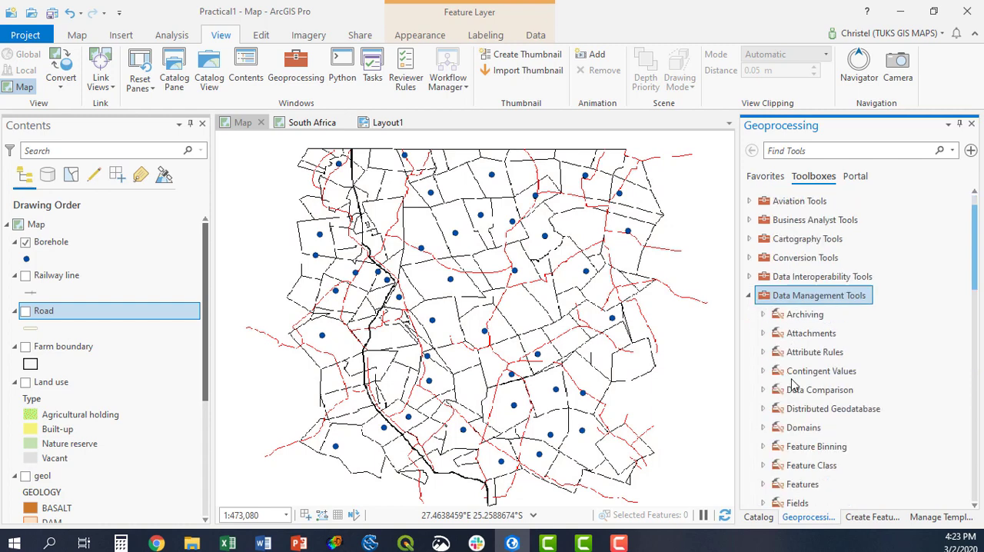
scroll("down", 3)
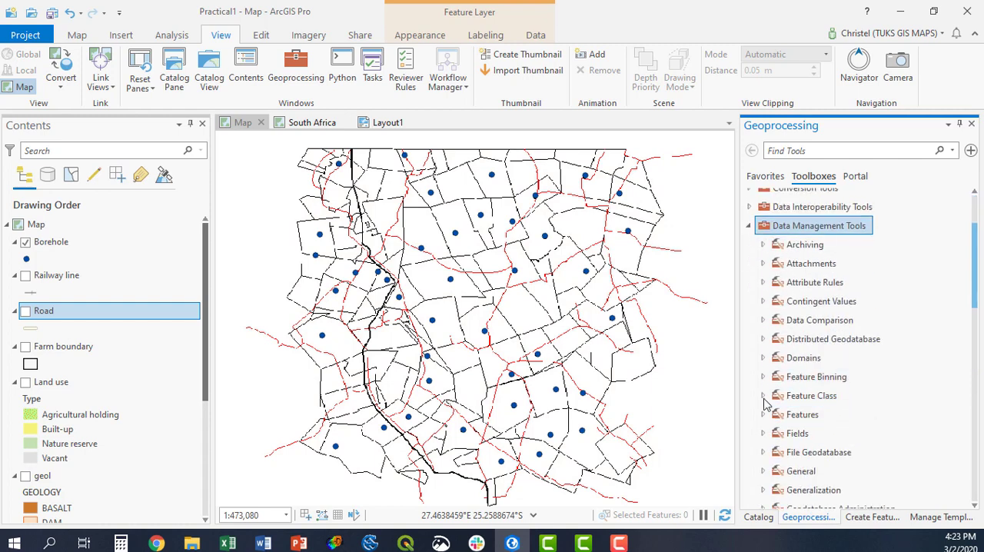
scroll("down", 3)
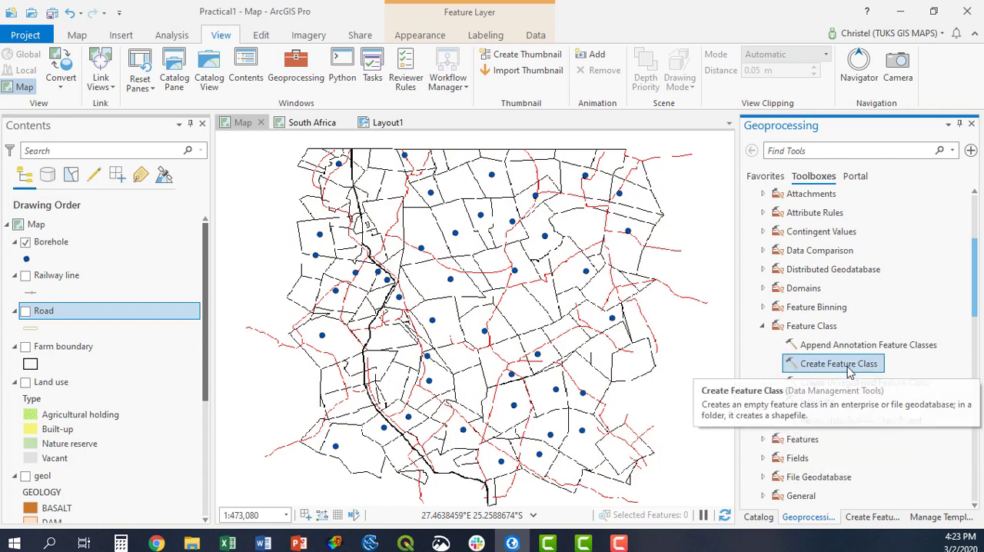
left_click(831, 363)
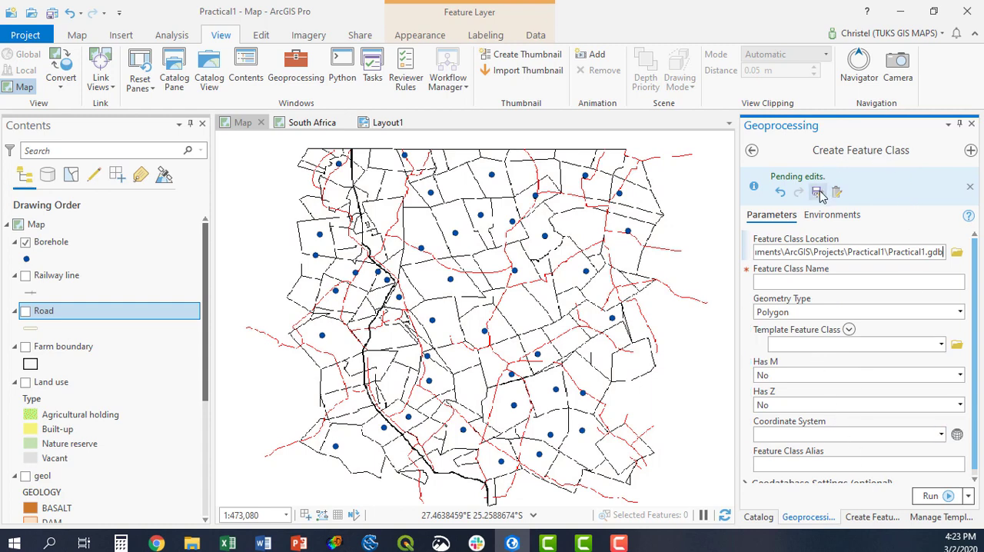
left_click(818, 191)
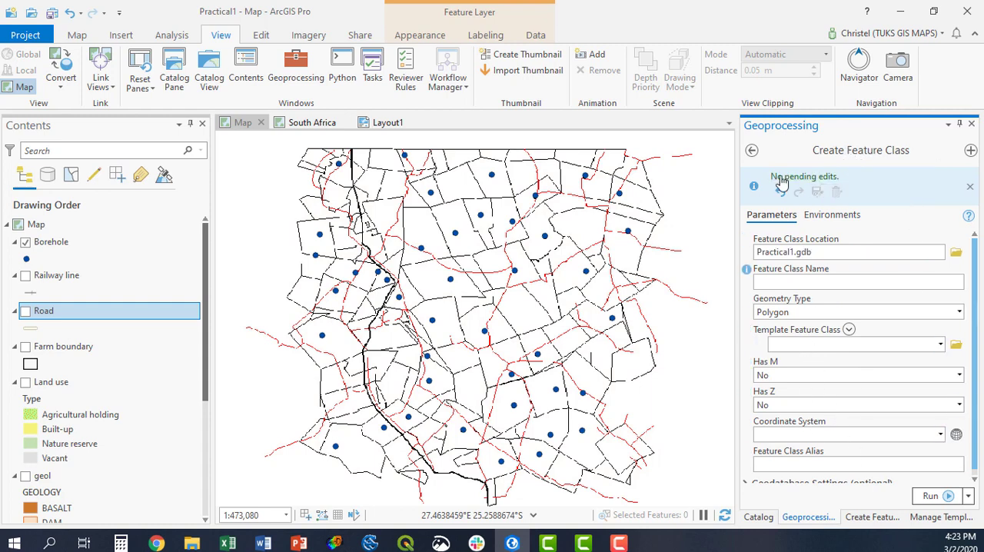
mouse_move(752, 150)
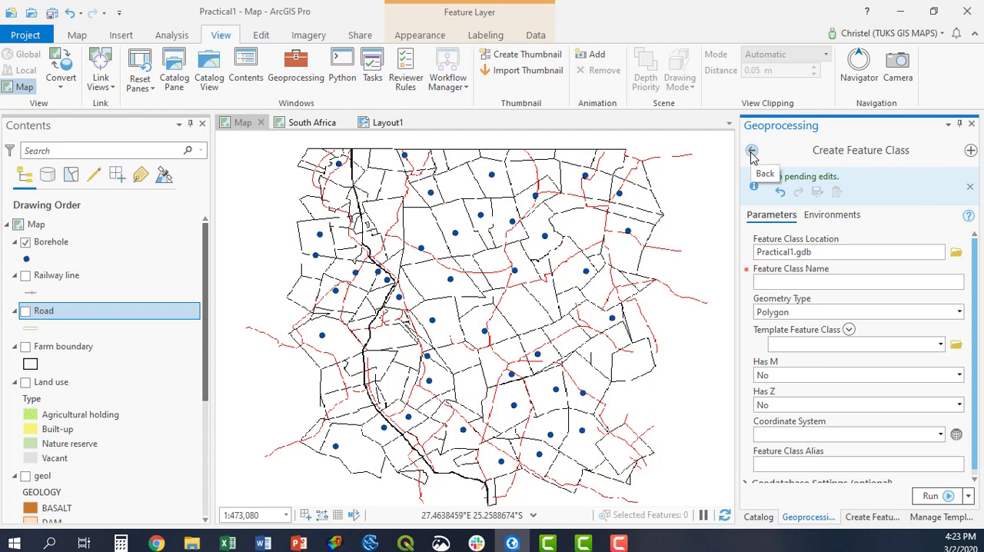
left_click(752, 151)
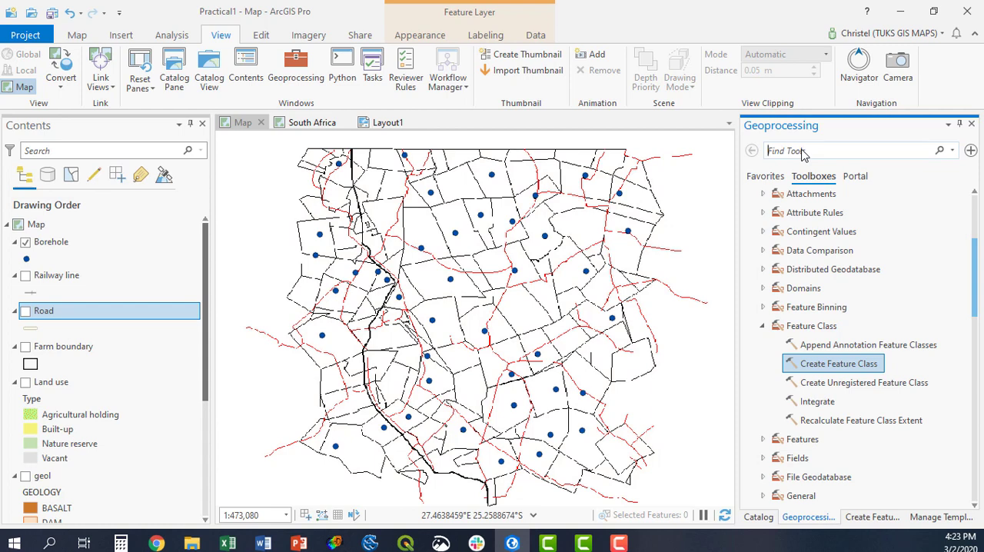
Step: Search for 'create' and open Create Feature Class from the results
type("create fe")
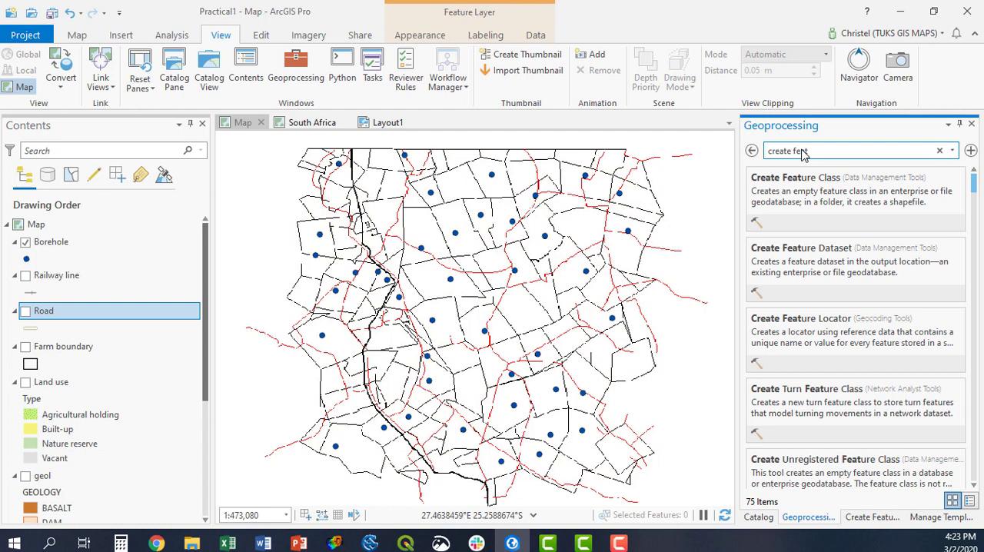
left_click(795, 177)
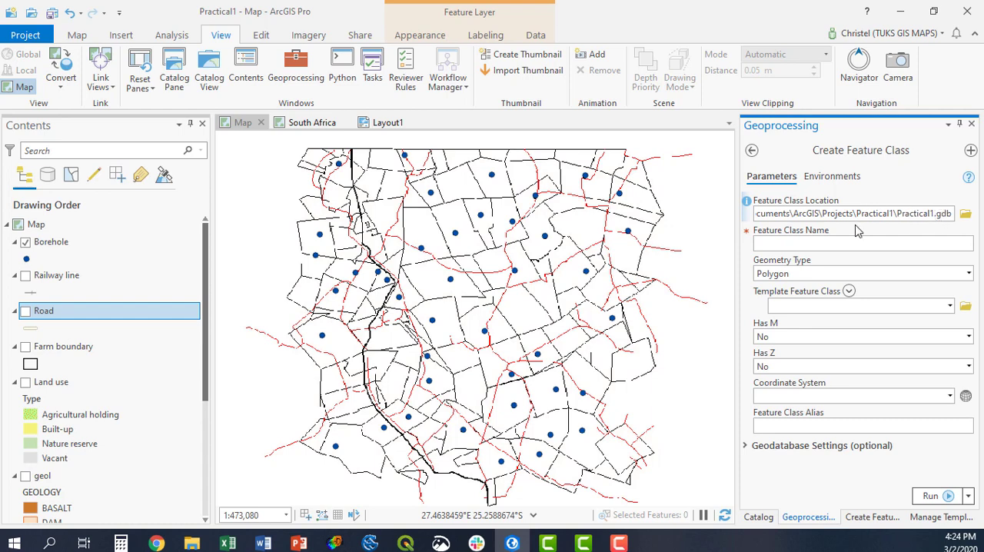
Step: Name the new feature class Railway Line with Polyline geometry
left_click(861, 243)
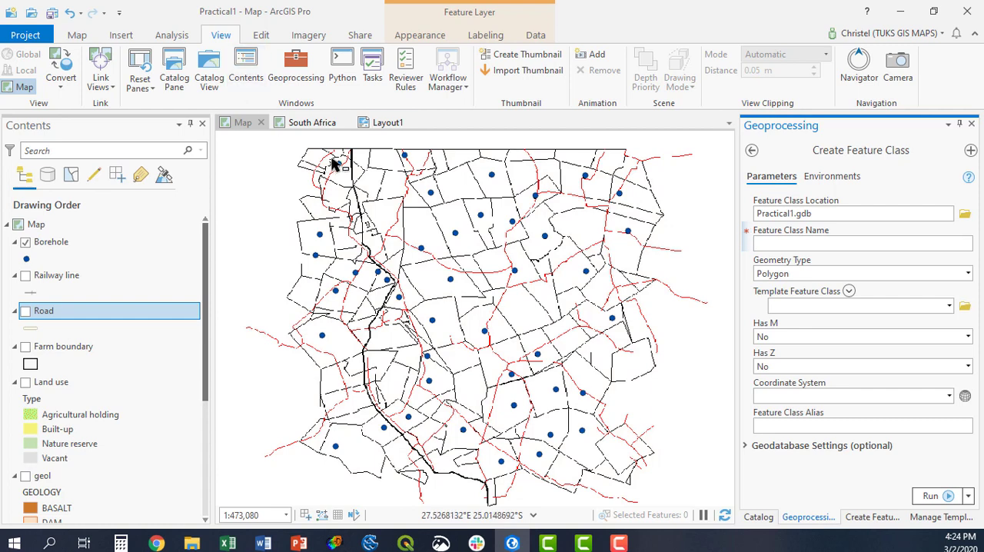
mouse_move(369, 332)
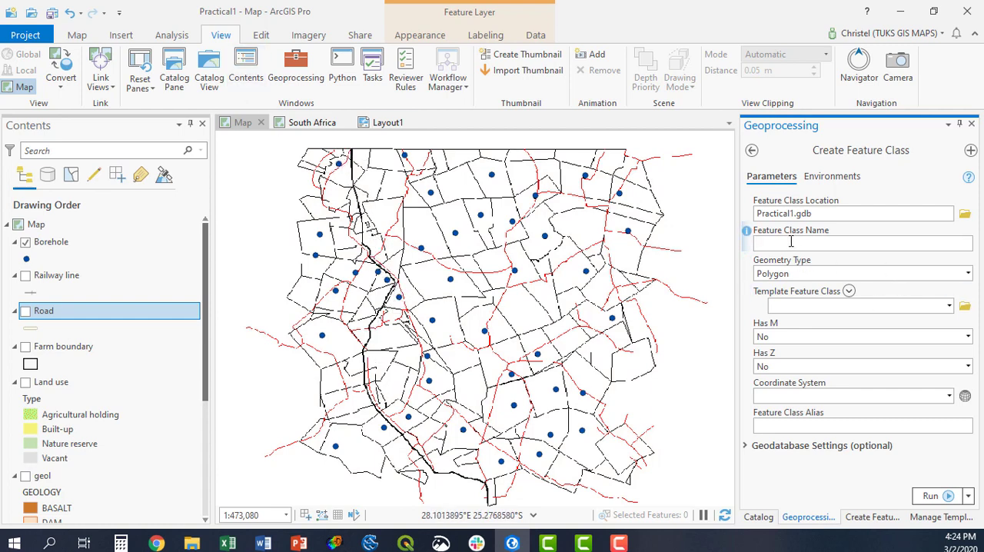
type("Railway")
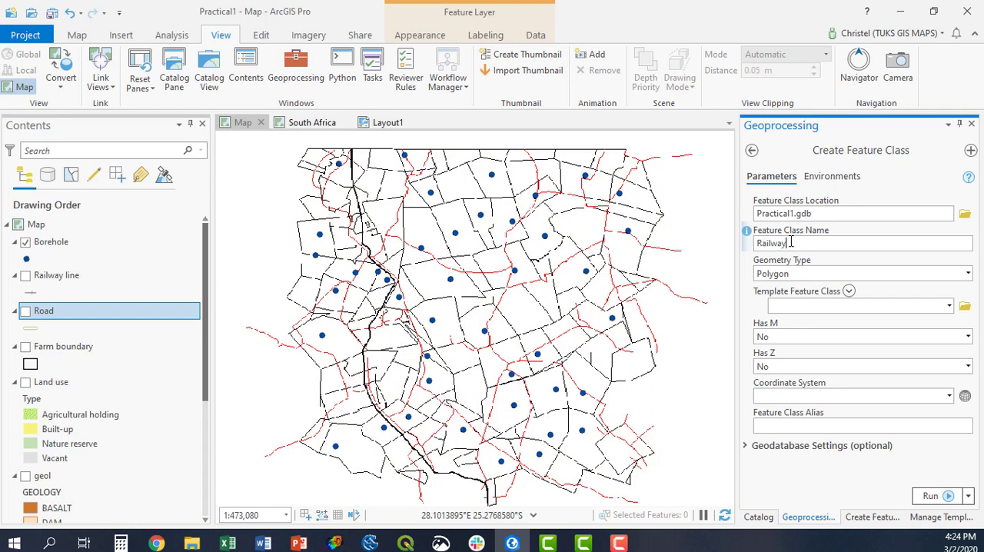
type("line")
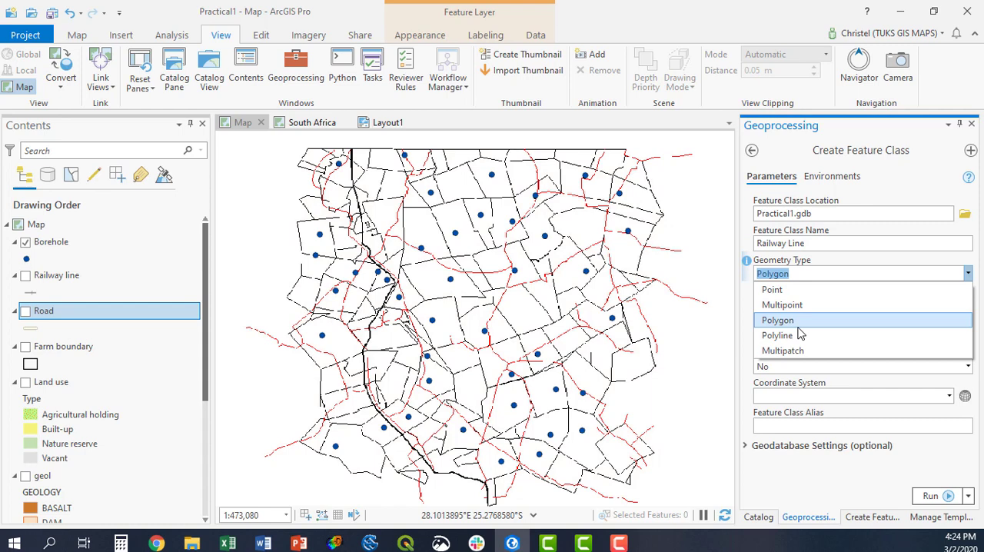
left_click(779, 334)
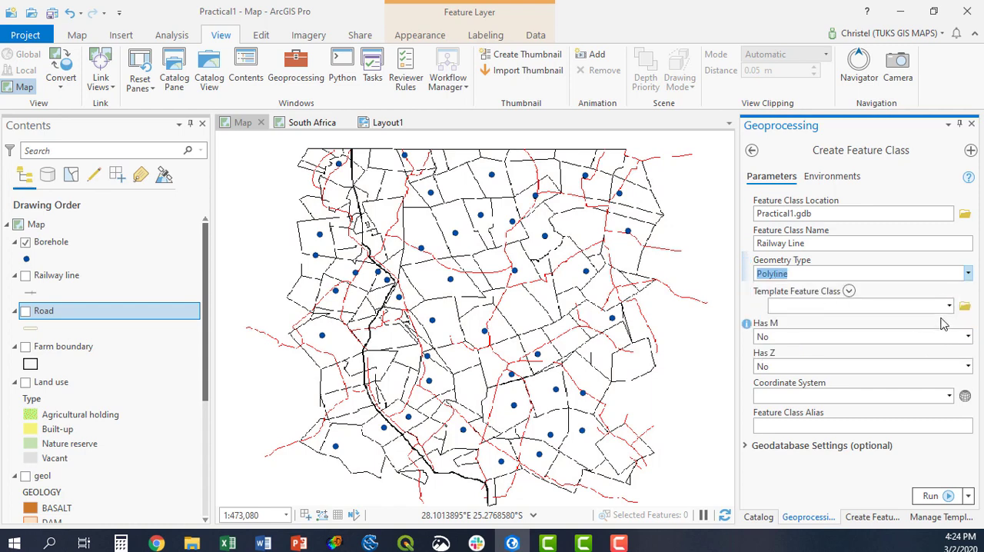
Step: Try Road as the template feature class, then remove it, leaving Has M/Has Z as No
left_click(949, 304)
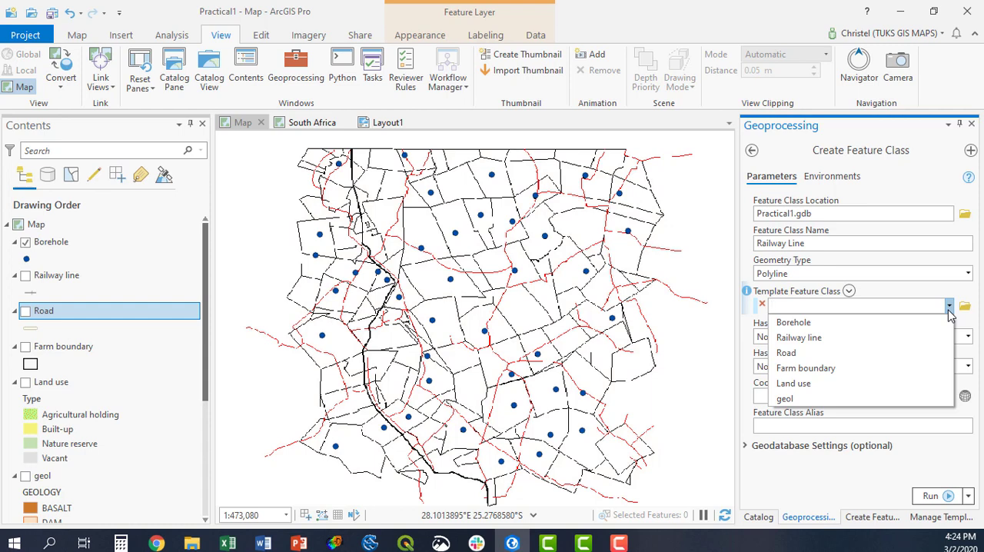
mouse_move(786, 352)
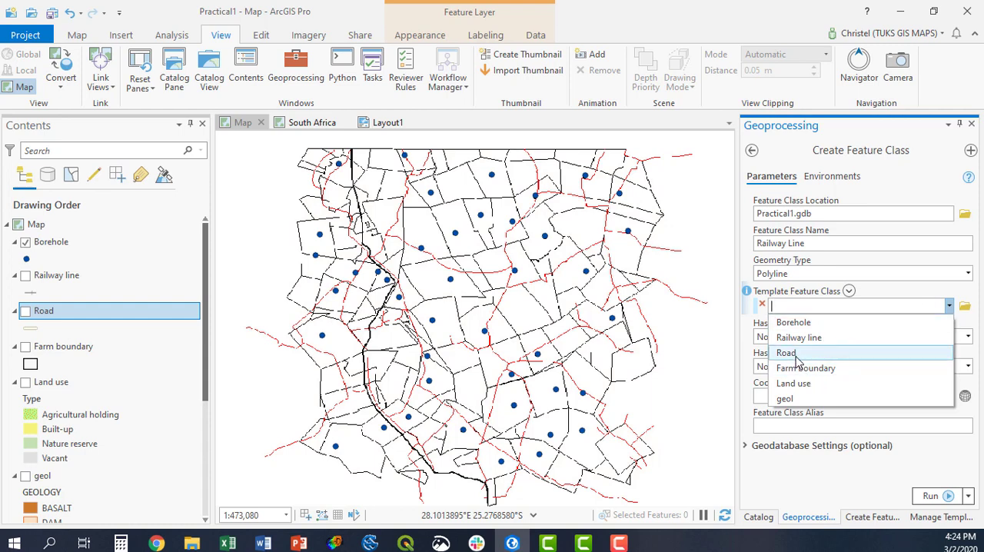
left_click(786, 352)
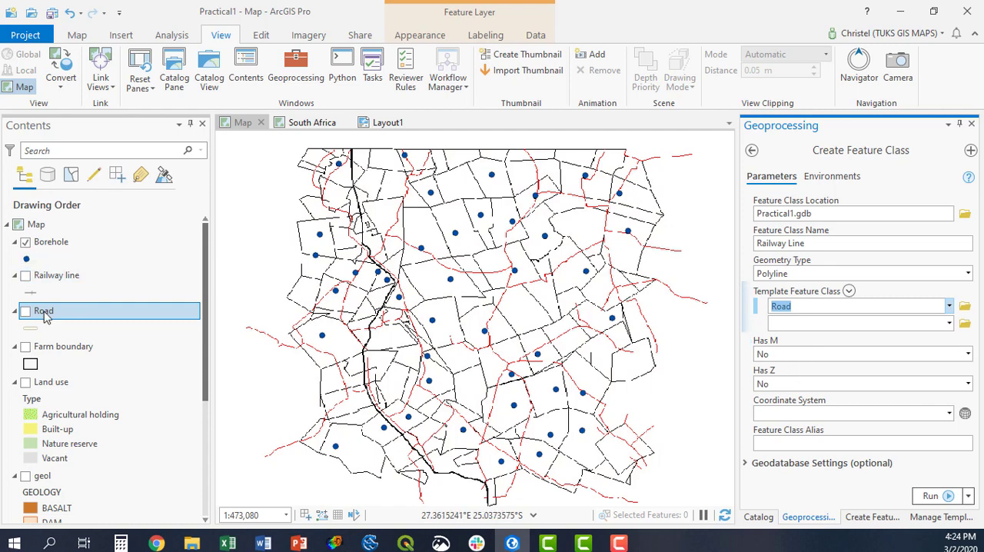
right_click(43, 310)
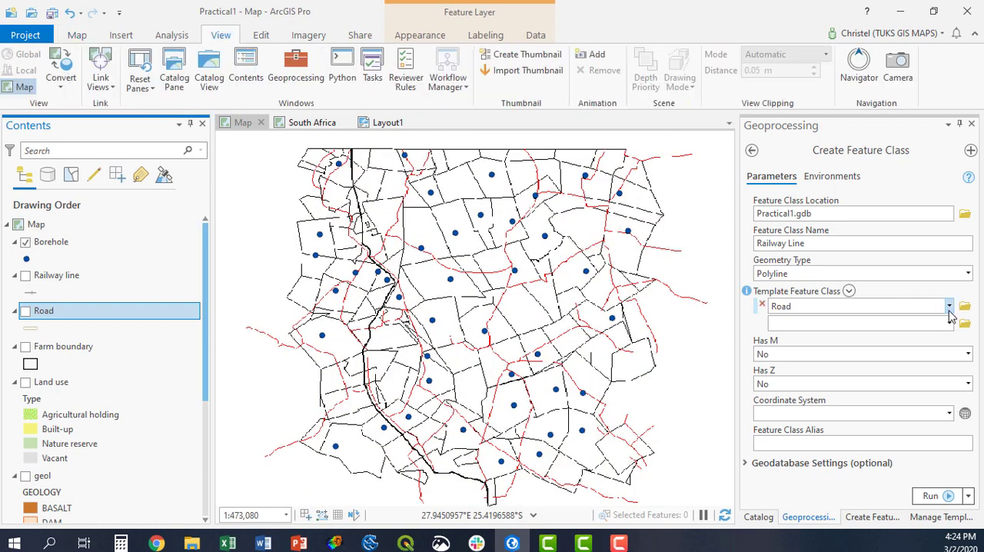
left_click(949, 306)
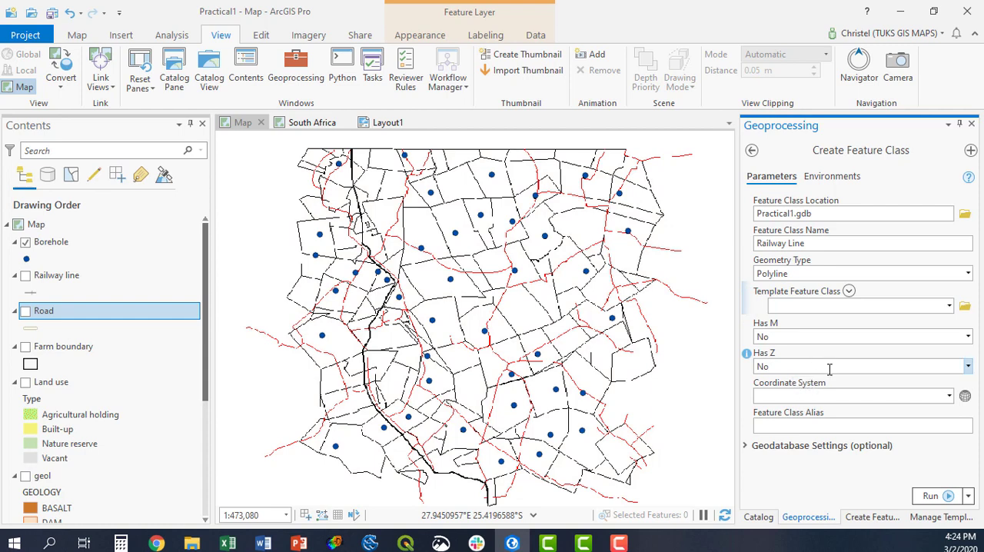
left_click(949, 396)
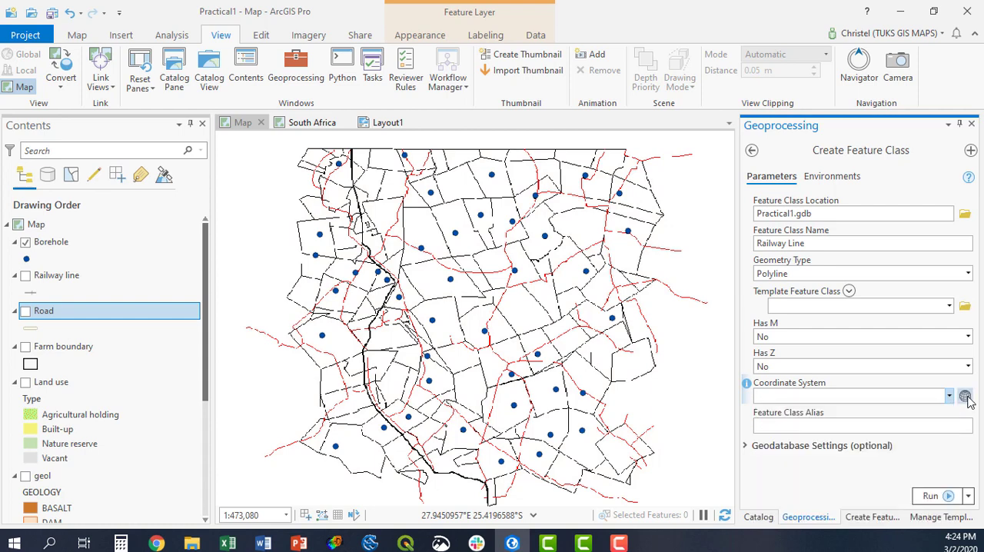
Step: Choose GCS_WGS_1984 as the coordinate system for the Railway Line class
left_click(966, 395)
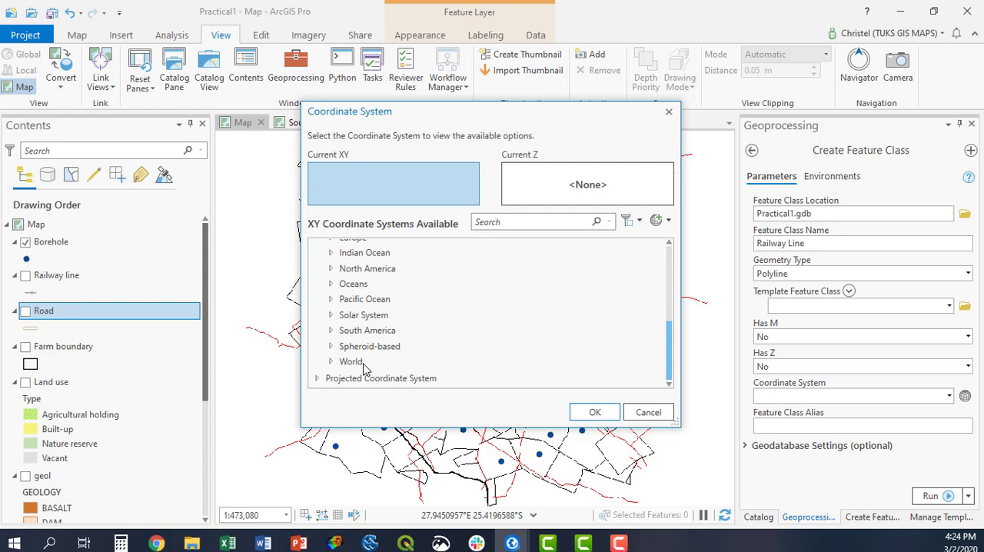
scroll("down", 3)
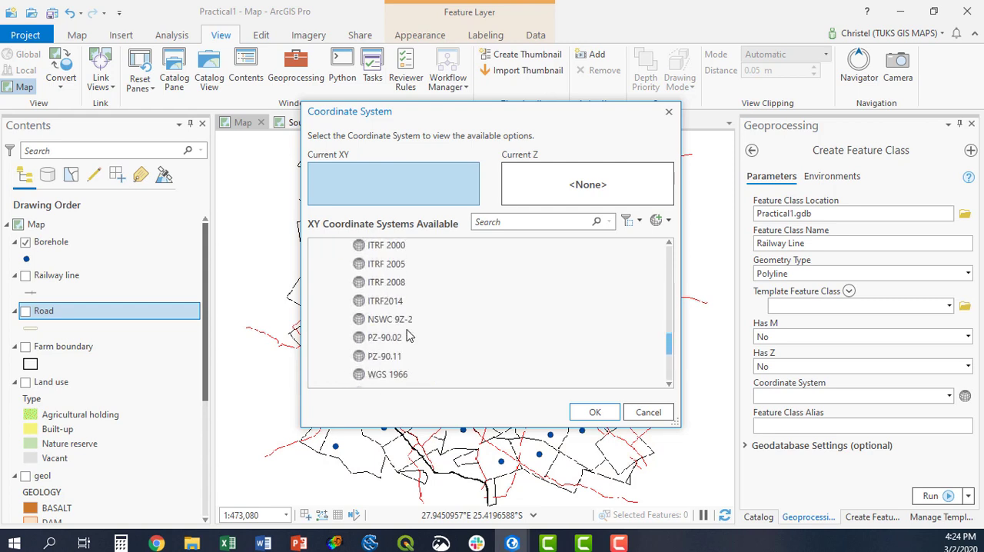
scroll("down", 3)
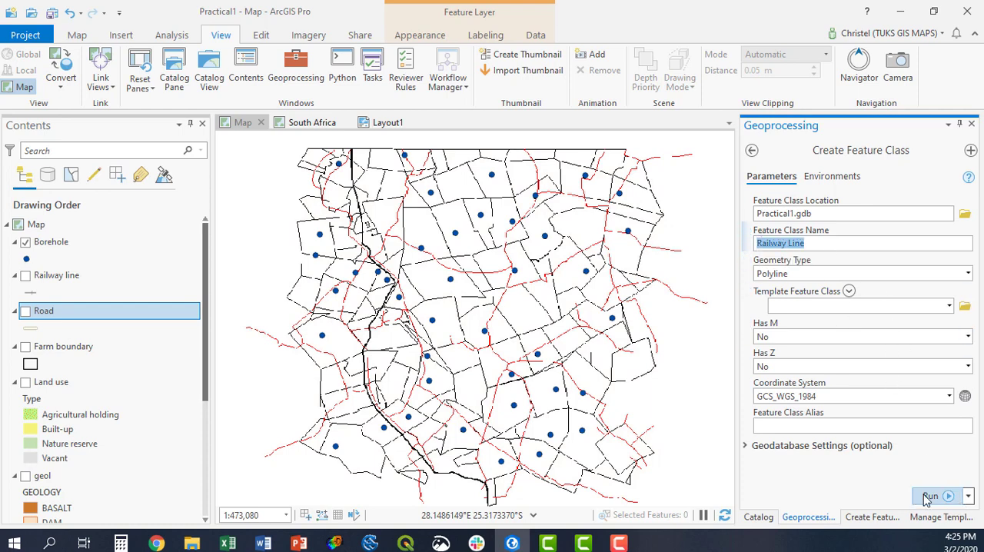
Step: Run the tool and review the invalid-name failure details for two attempts
left_click(929, 495)
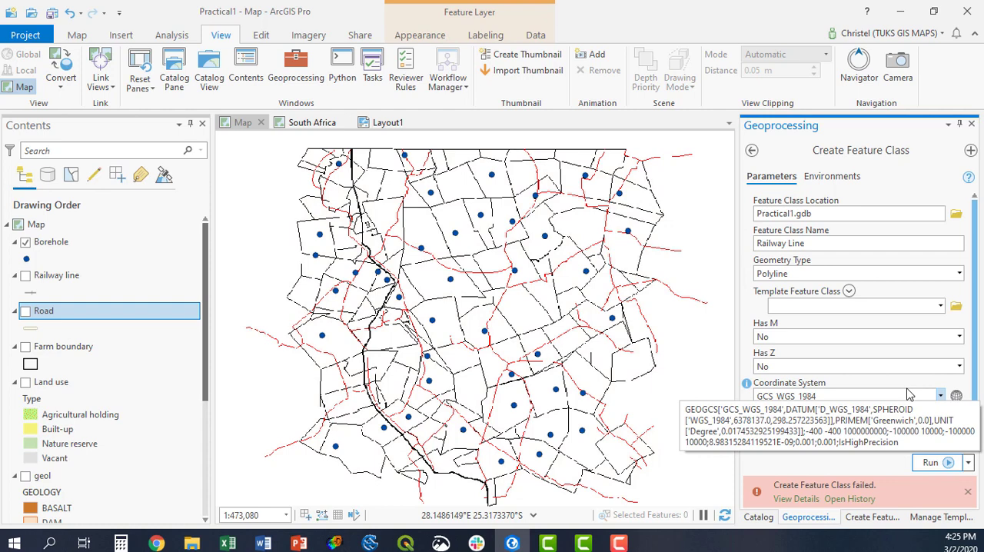
left_click(797, 498)
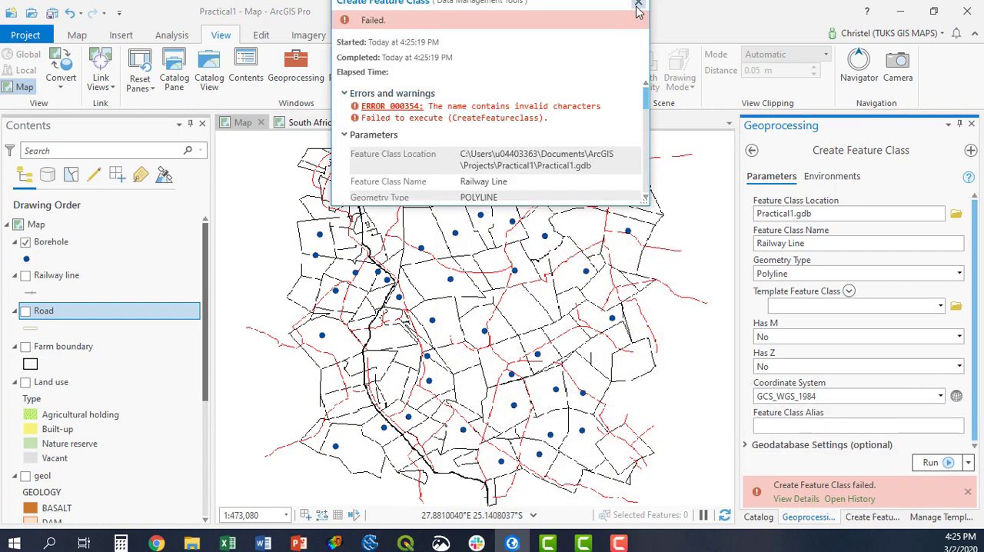
left_click(637, 8)
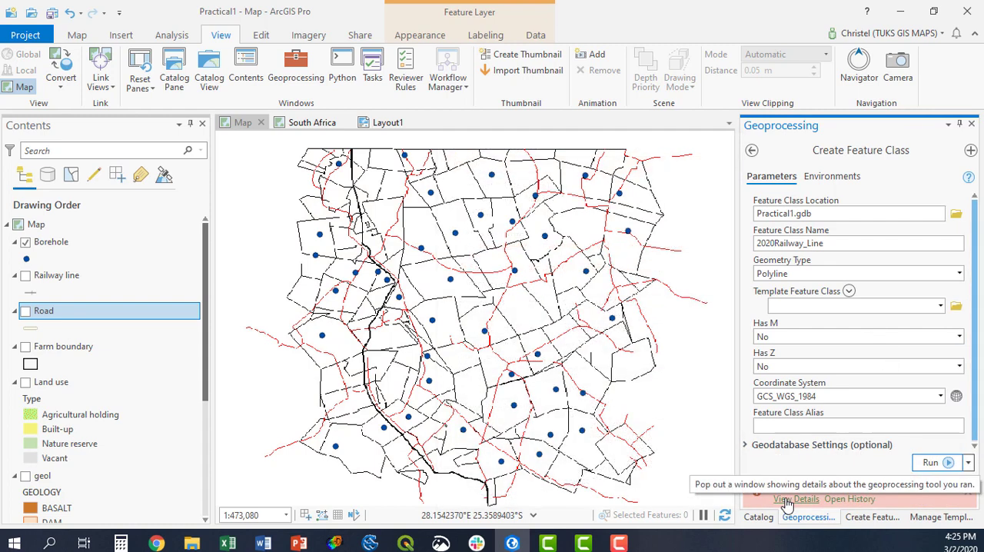
left_click(796, 499)
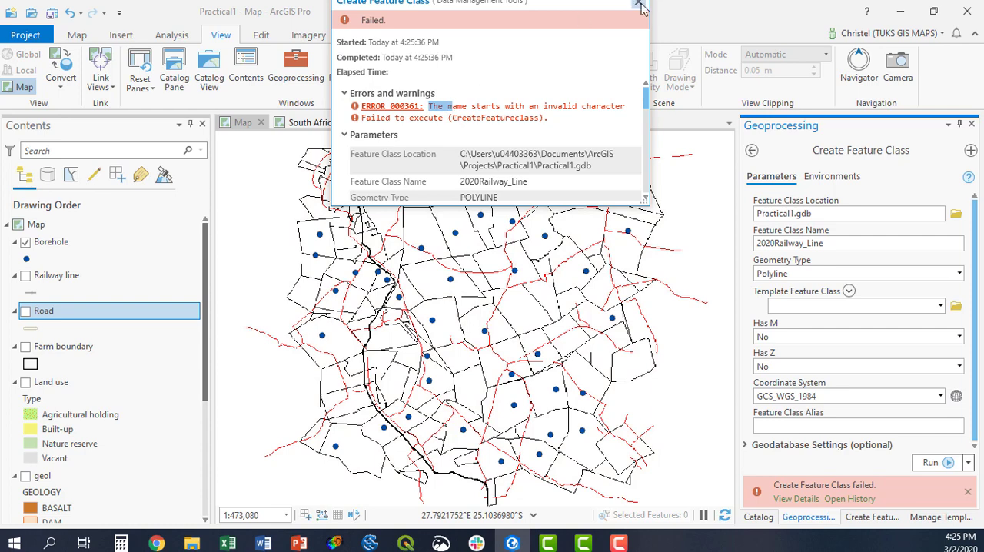
left_click(642, 6)
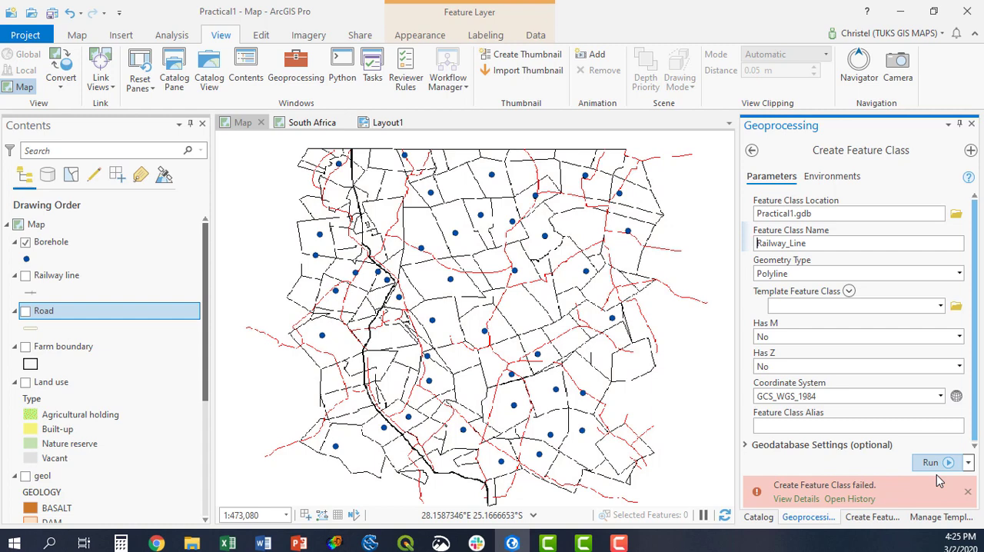
Step: Run again with the name Railway_Line so the feature class is created, then go back to the results
left_click(929, 461)
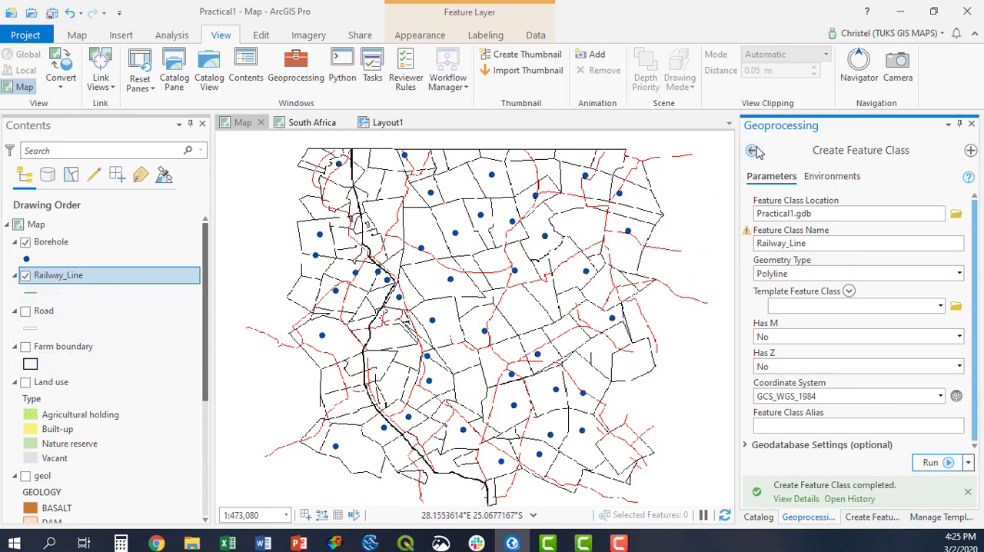
left_click(754, 151)
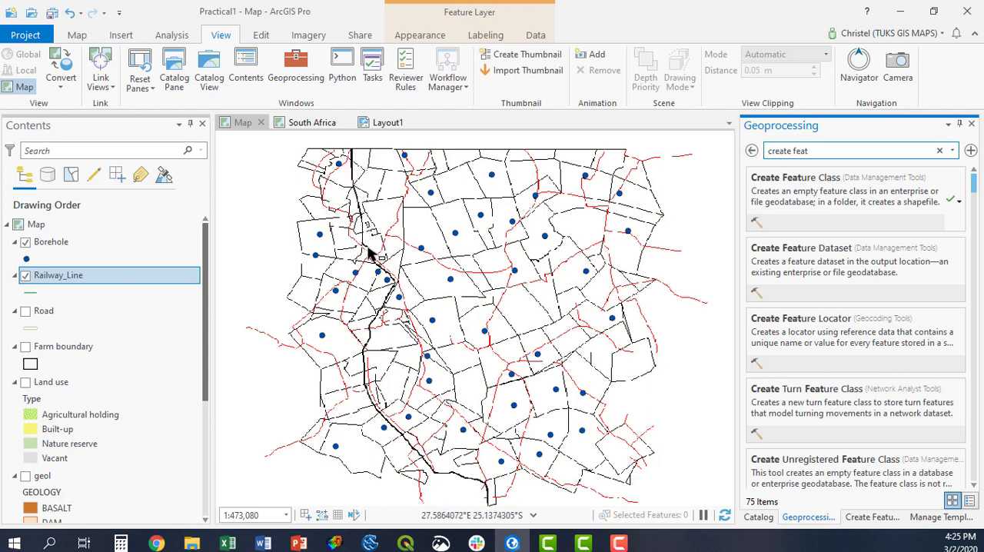
mouse_move(474, 504)
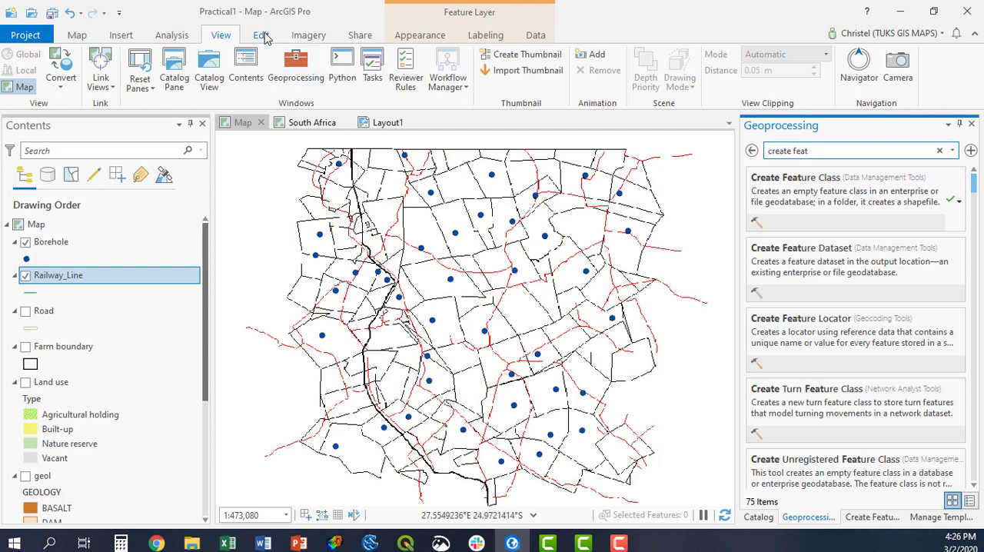
Step: Start creating features with the Railway_Line template and its line construction tool
left_click(262, 33)
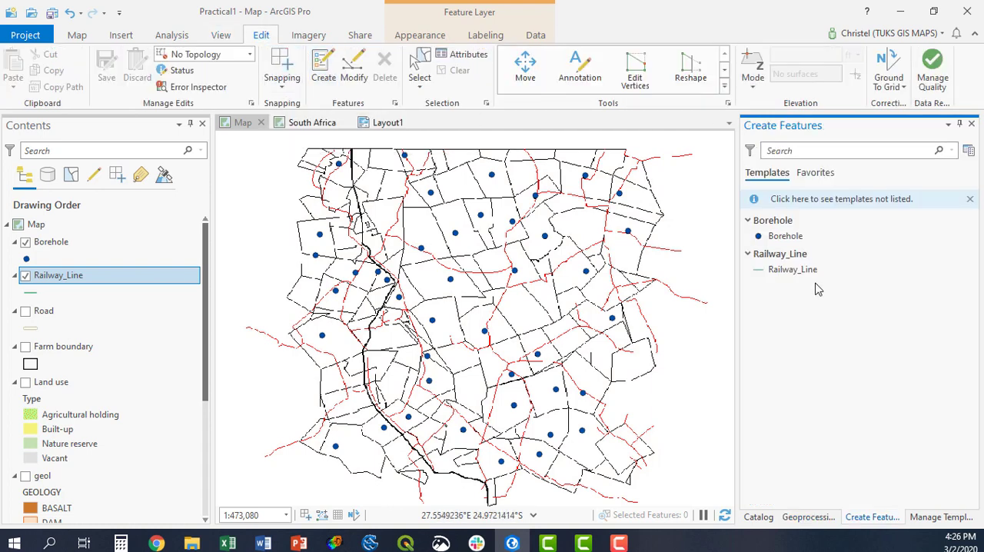
left_click(793, 269)
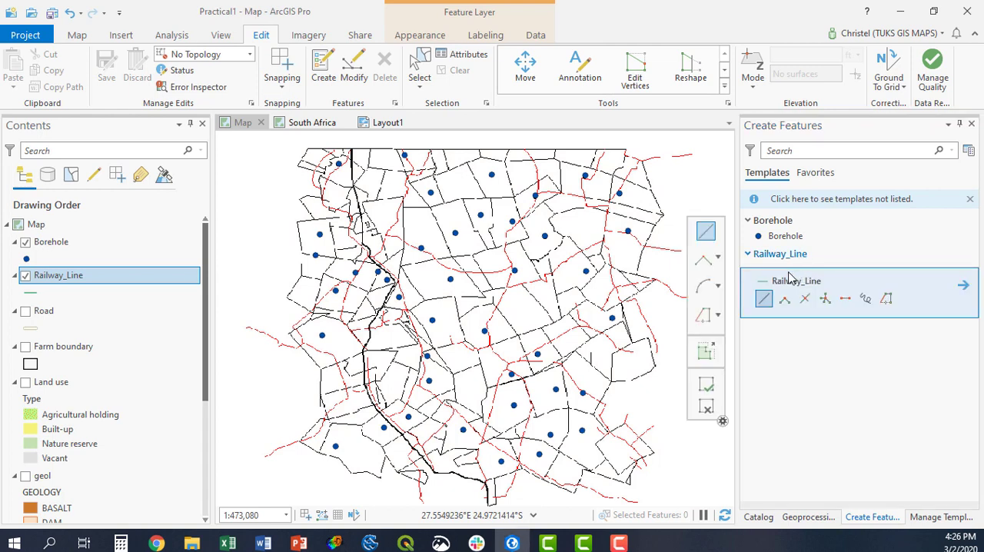
mouse_move(763, 299)
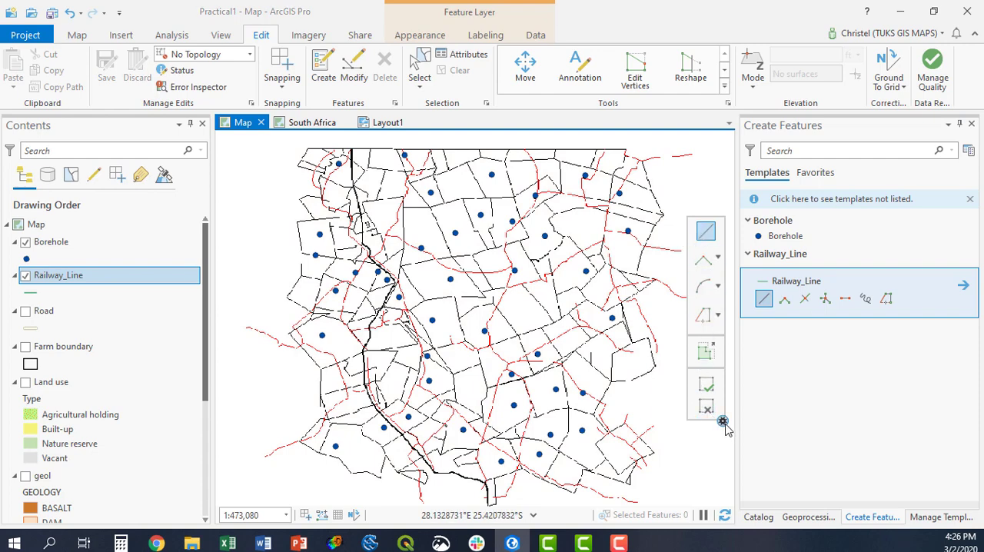
mouse_move(785, 298)
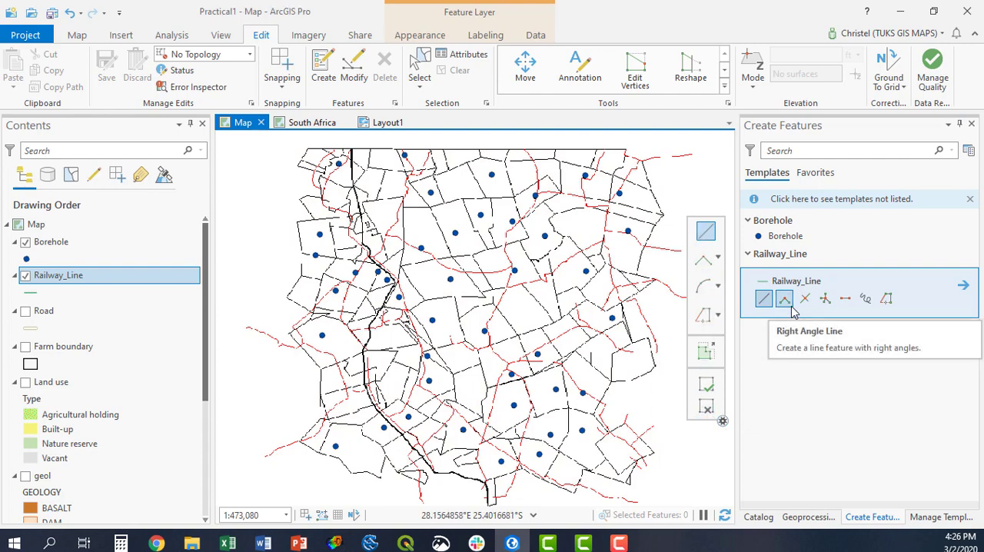
mouse_move(723, 422)
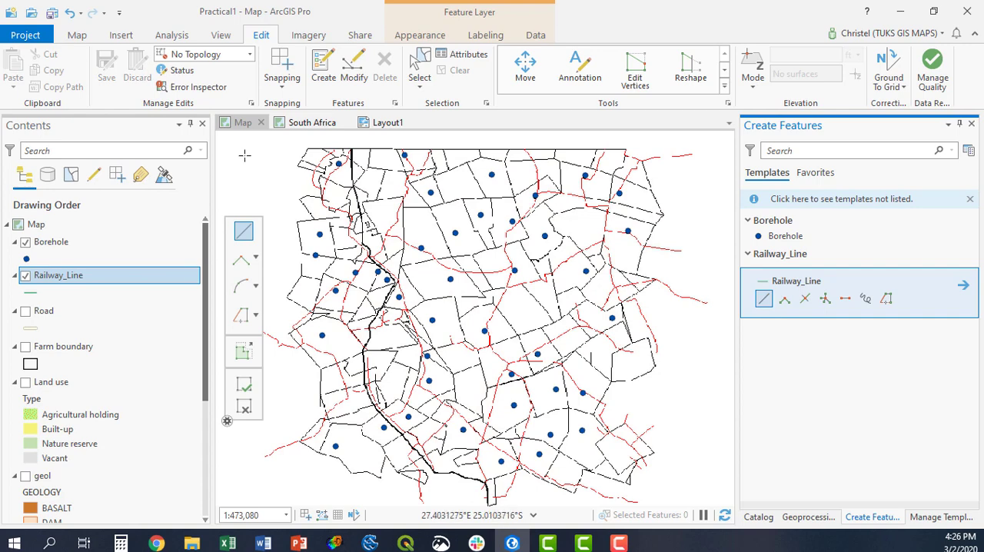
Step: Digitize the railway from its northern end southward along the scanned image and finish the sketch
left_click(352, 148)
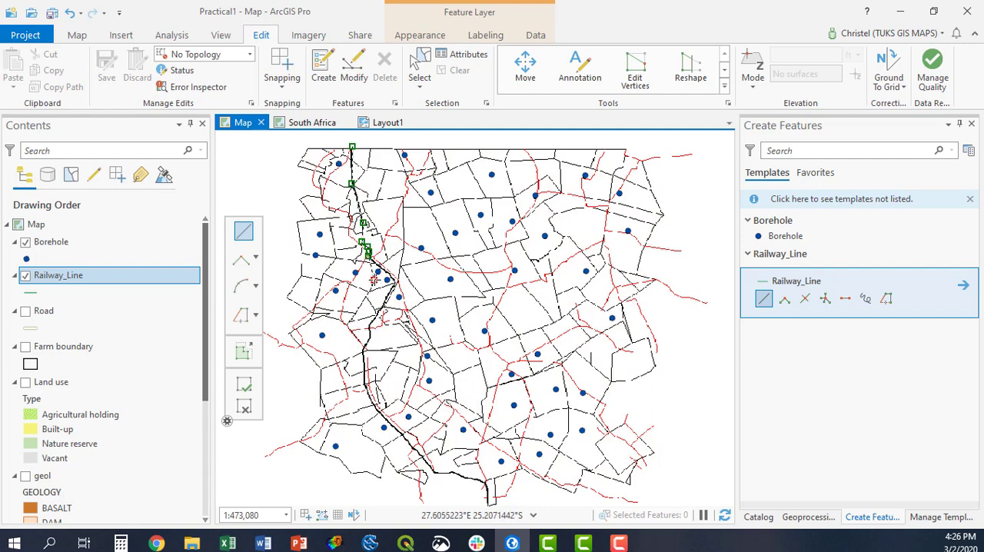
right_click(369, 277)
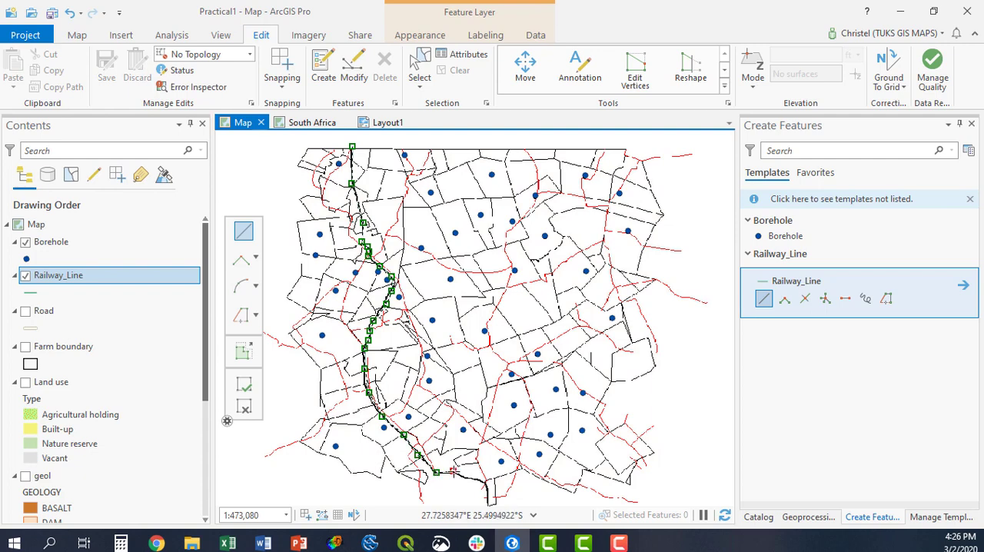
left_click(479, 480)
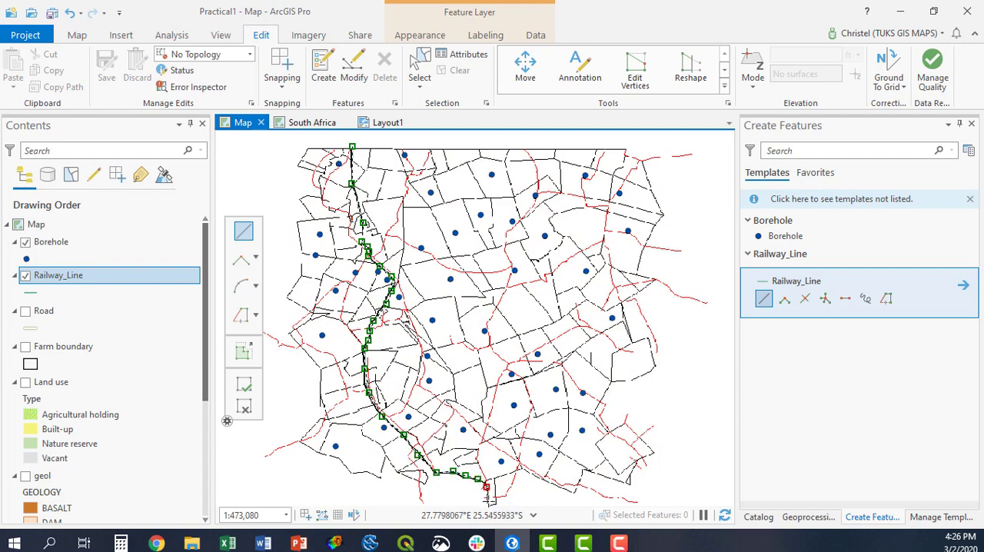
double_click(498, 502)
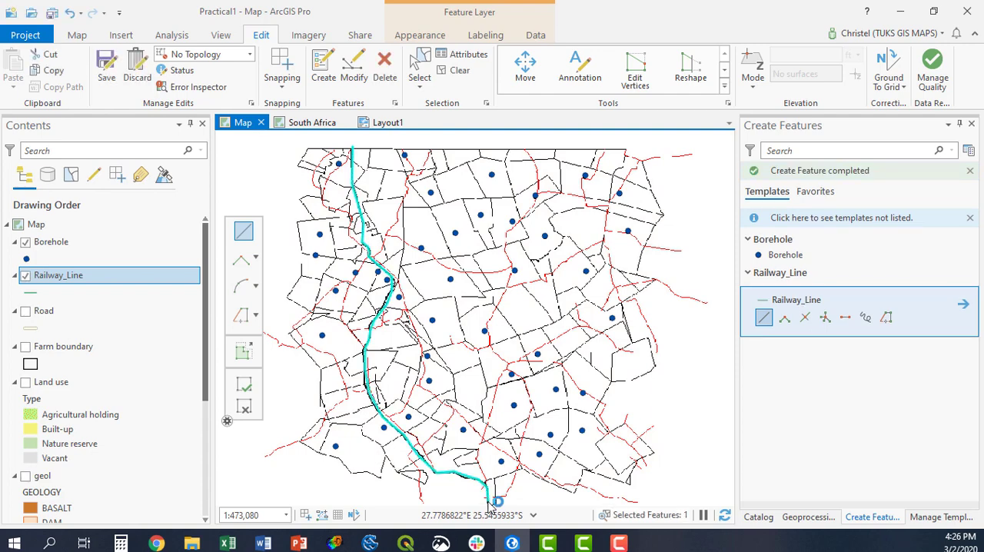
mouse_move(895, 501)
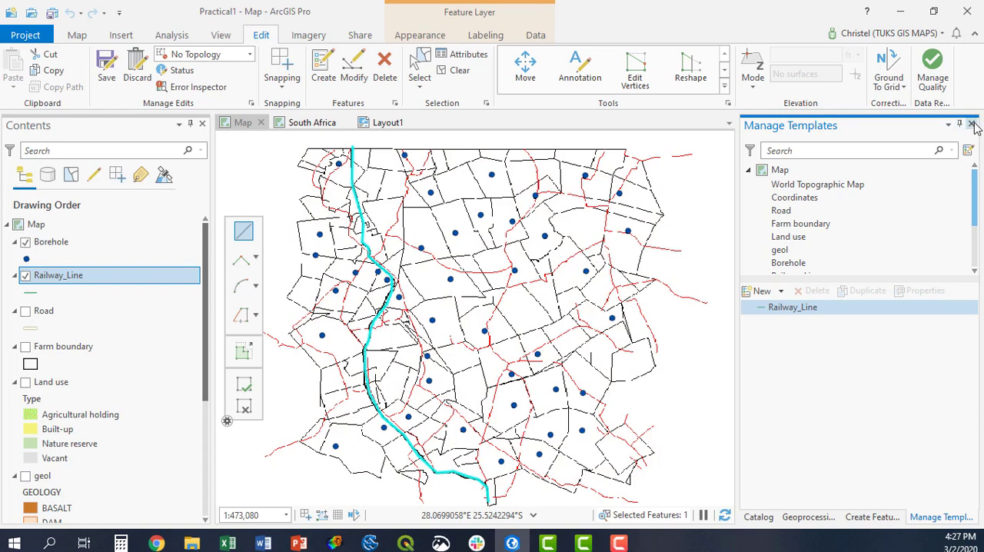
Step: Deselect the new railway line and return to the Create Feature Class search results
left_click(877, 517)
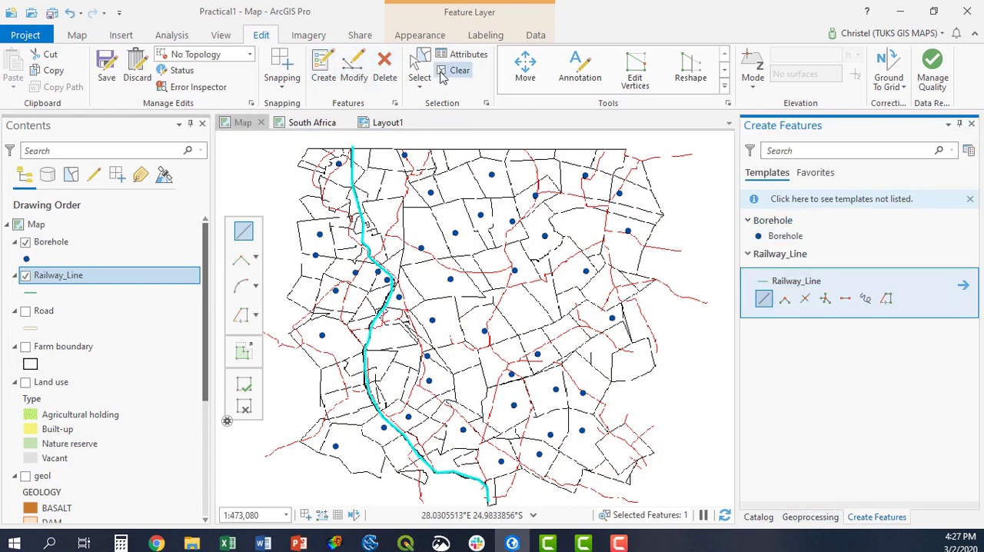
left_click(459, 71)
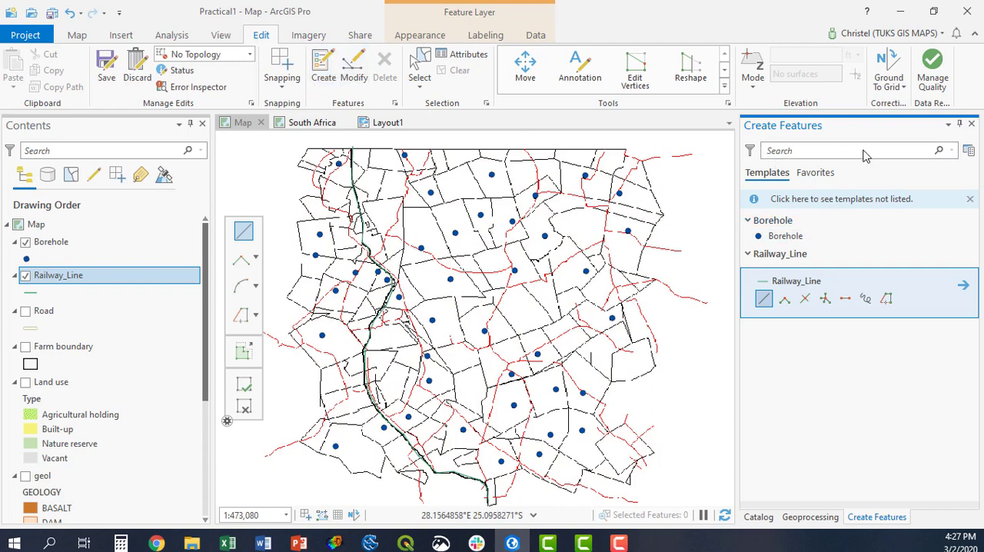
mouse_move(820, 294)
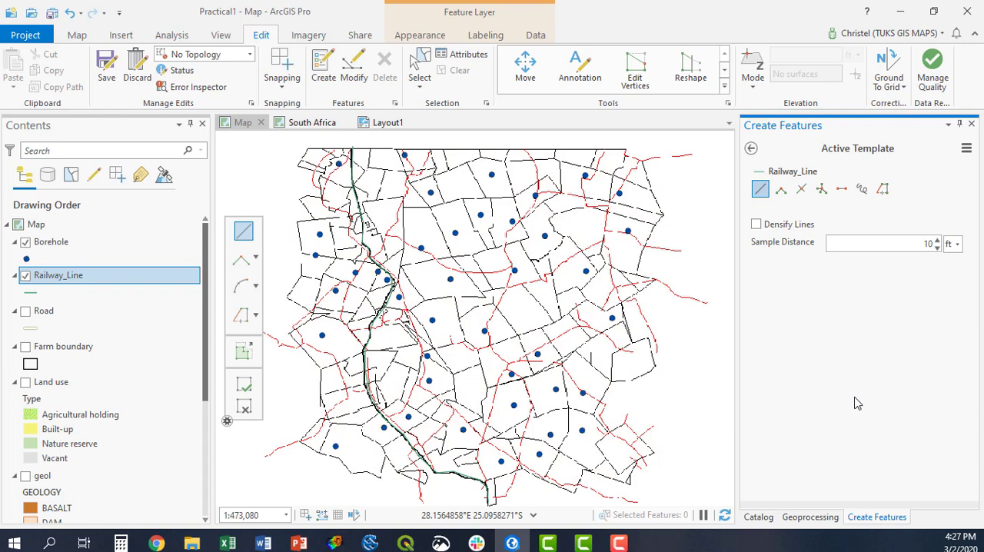
left_click(809, 517)
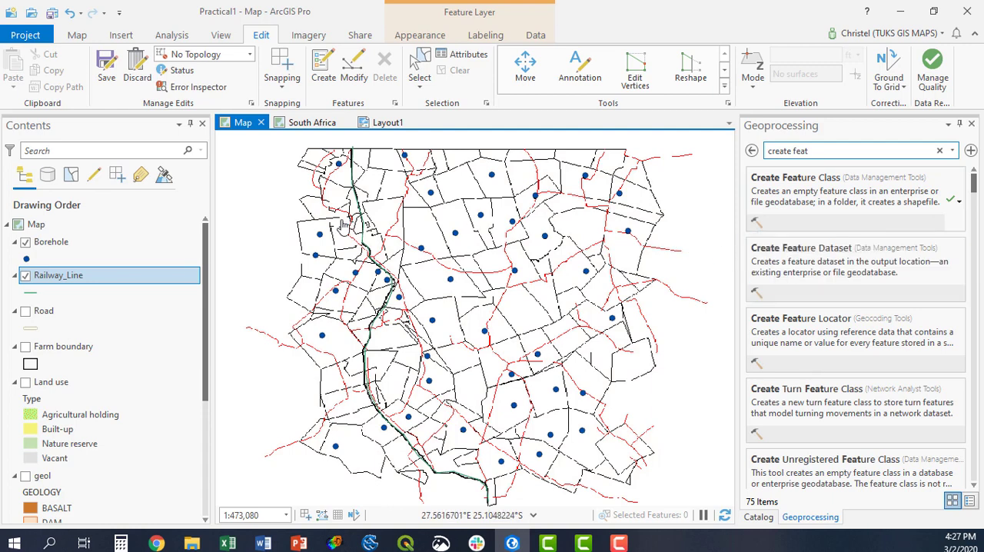
mouse_move(415, 214)
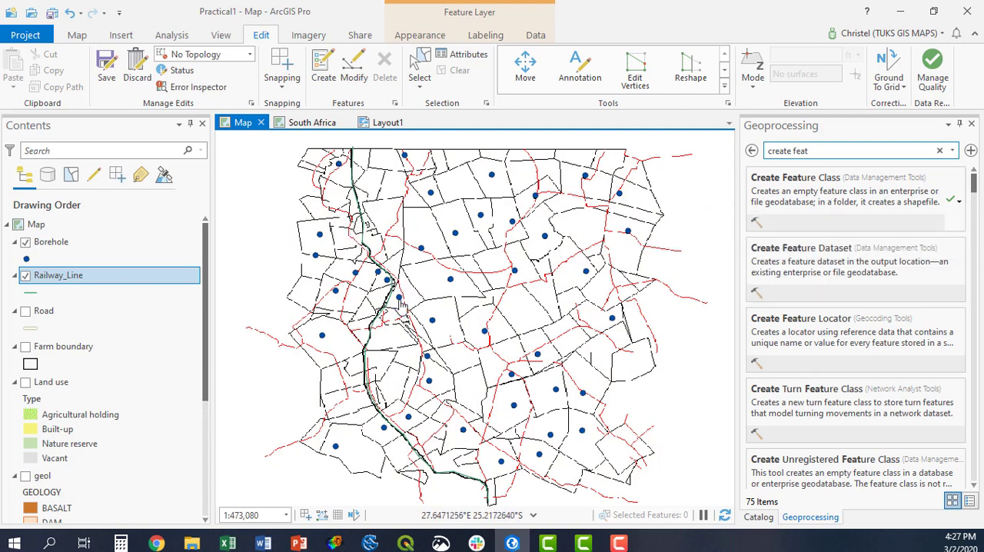
Step: Symbolize the Railway_Line layer with the Railroad symbol from the ArcGIS 2D gallery
left_click(31, 292)
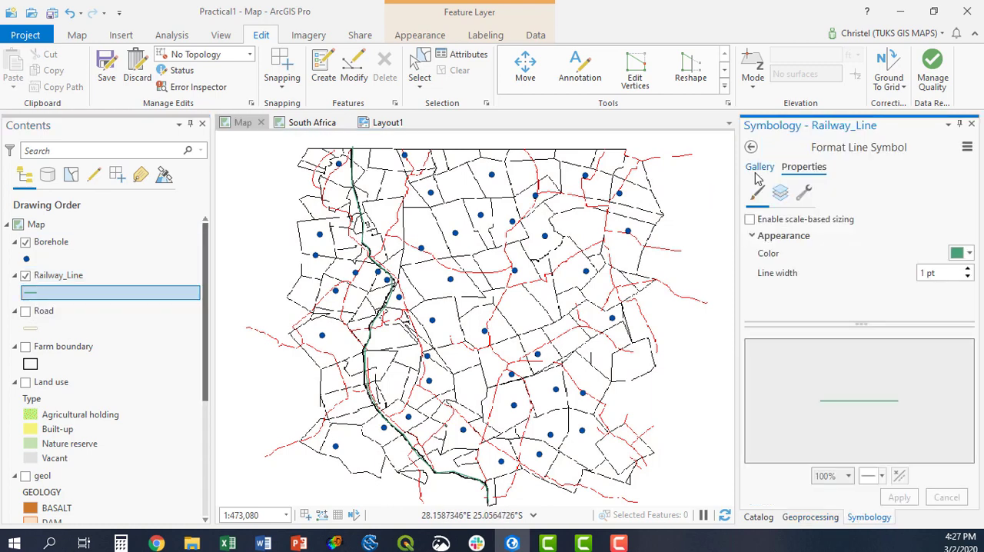
left_click(760, 167)
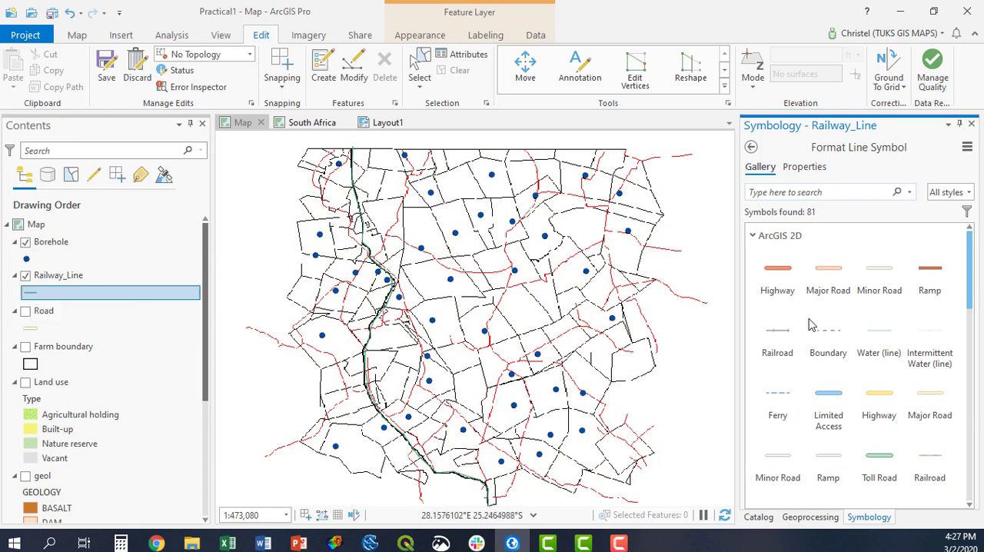
left_click(778, 339)
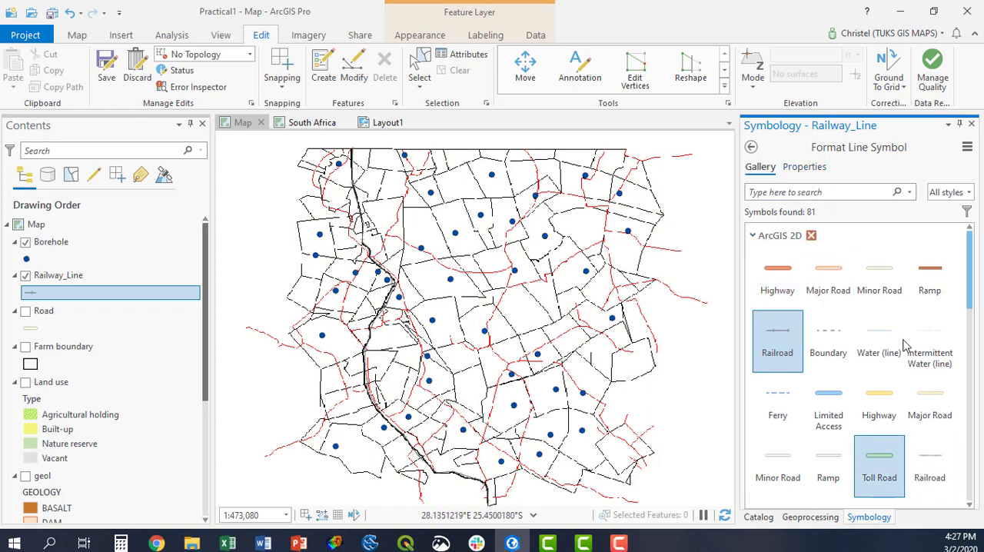
scroll("down", 3)
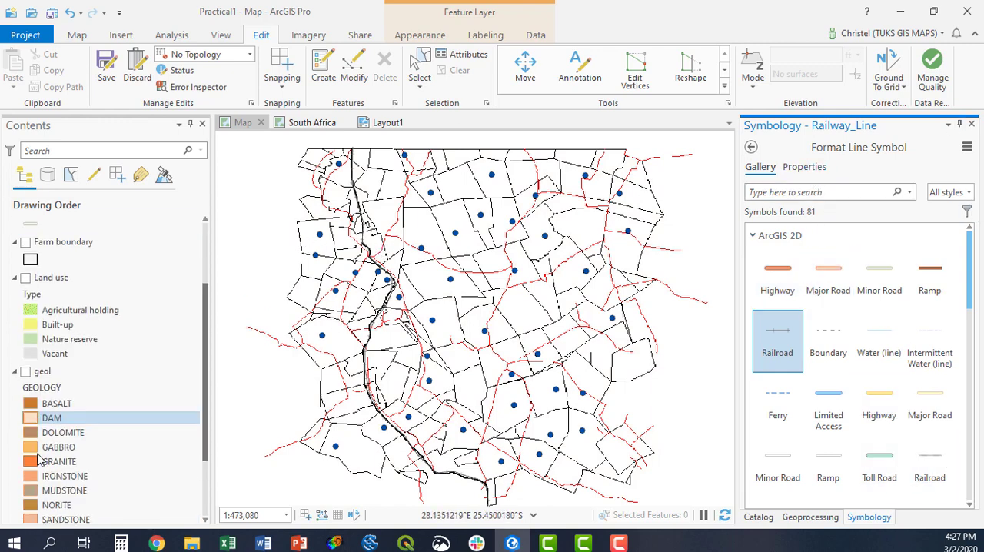
scroll("down", 3)
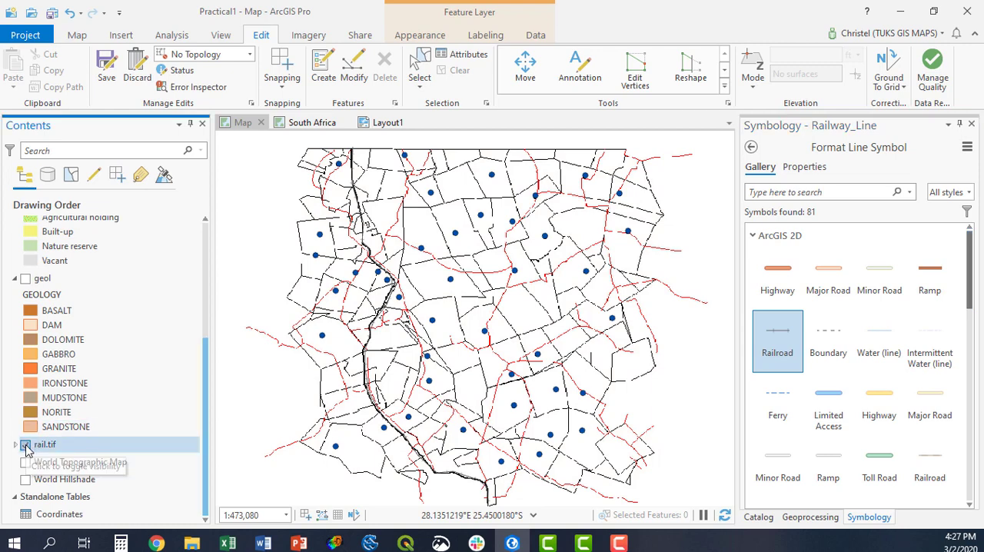
Step: Hide the scanned rail.tif layer so only the railway line and boreholes remain visible
left_click(25, 445)
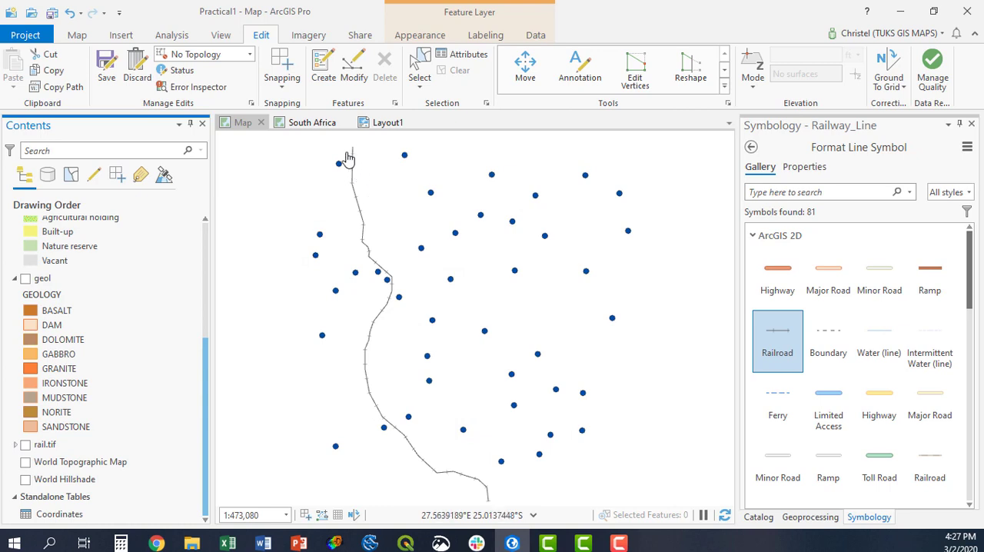
mouse_move(489, 504)
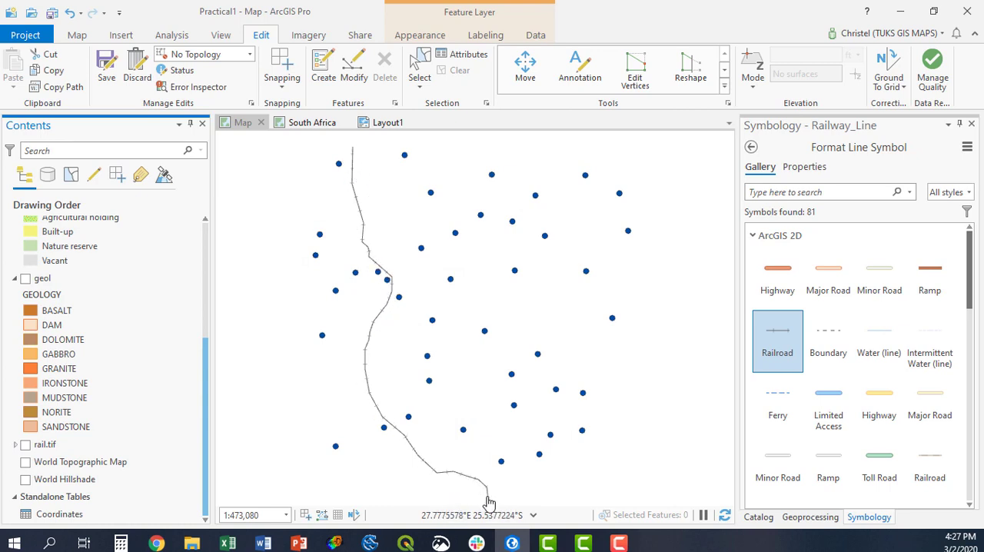
mouse_move(428, 215)
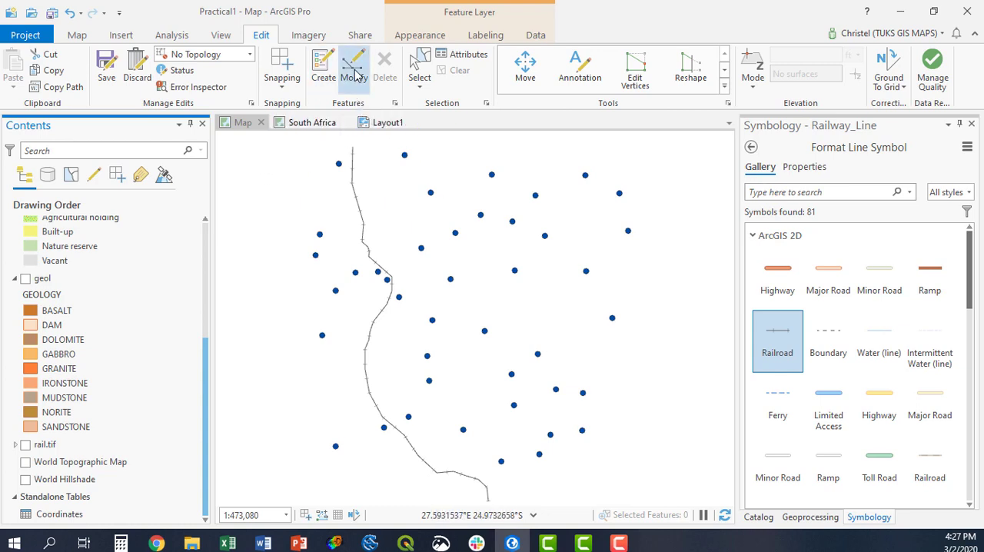
mouse_move(354, 69)
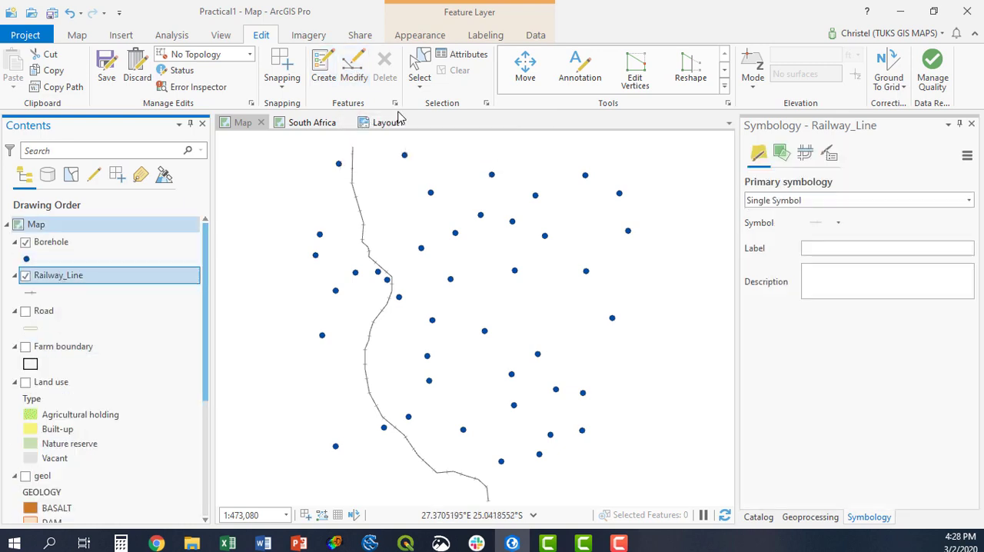
Step: Try Edit Vertices and Move on the railway line, leaving its shape and position unchanged
left_click(354, 69)
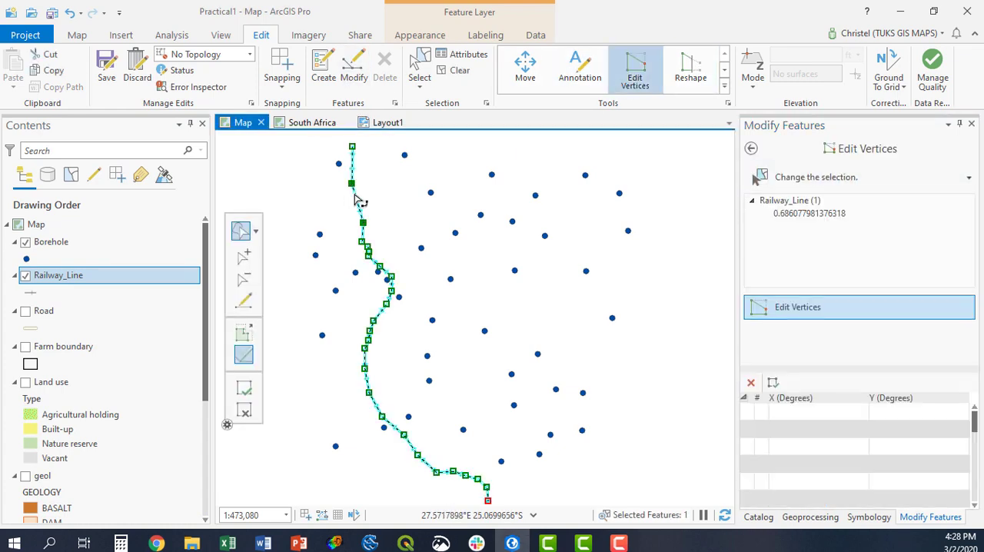
left_click(635, 68)
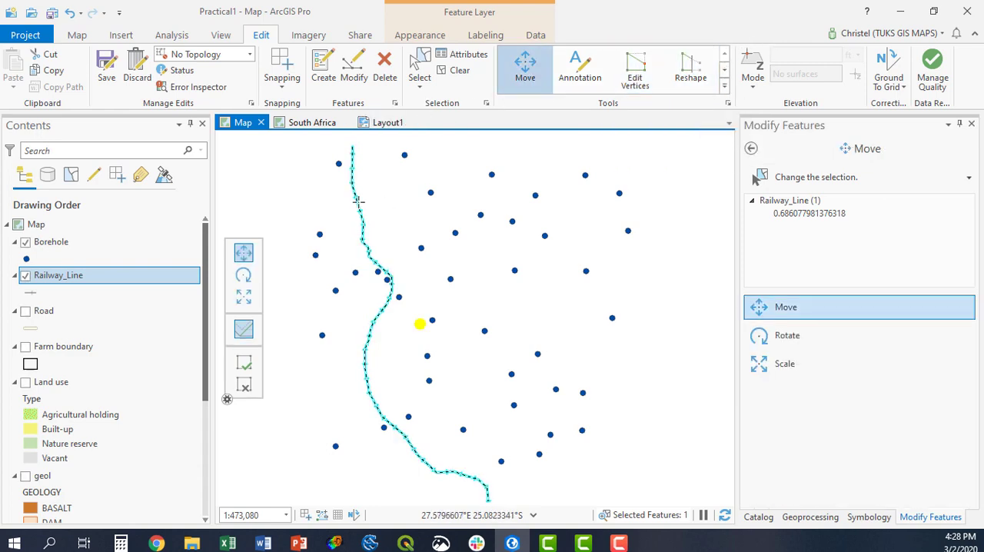
left_click_drag(420, 323, 480, 332)
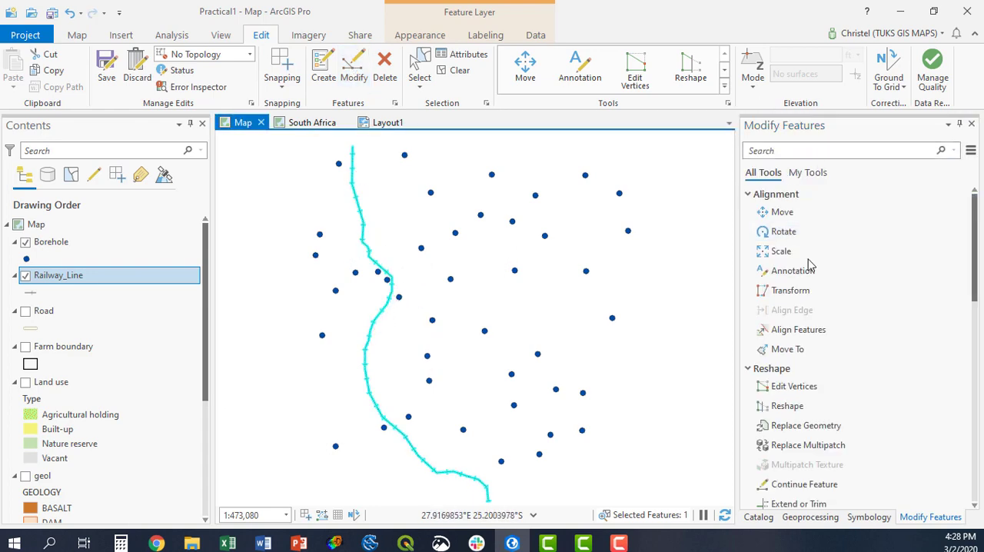
Step: Return to the Create Features templates listing Borehole and Railway_Line
left_click(809, 517)
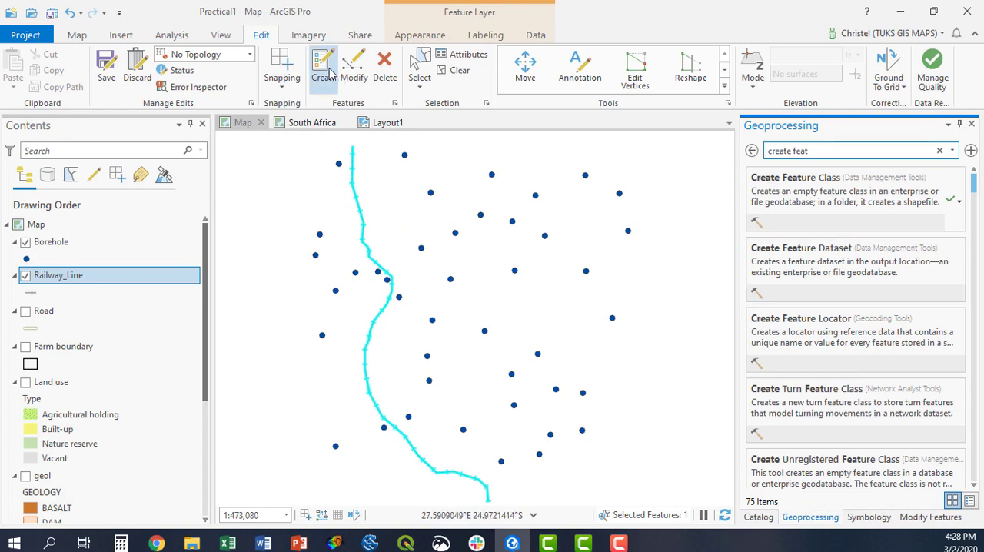
left_click(323, 68)
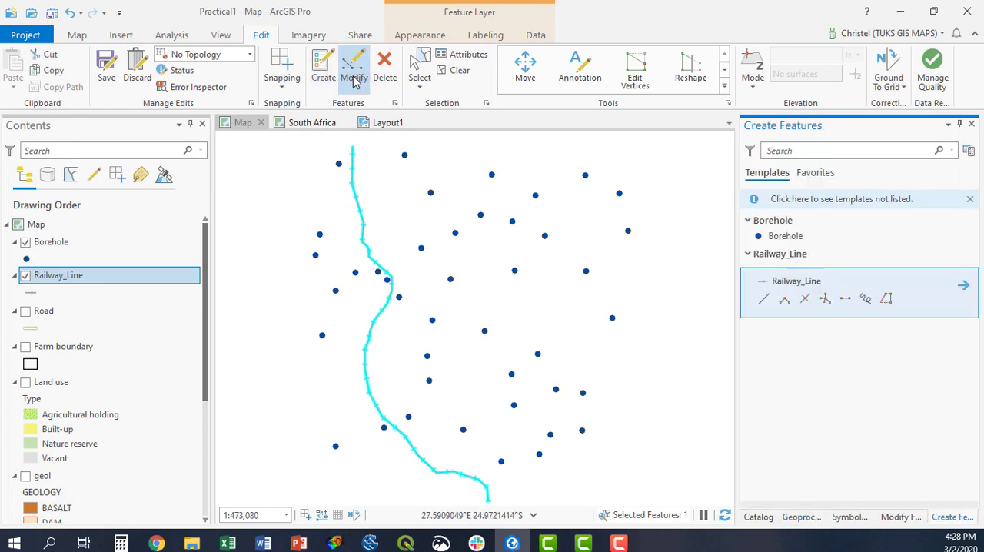